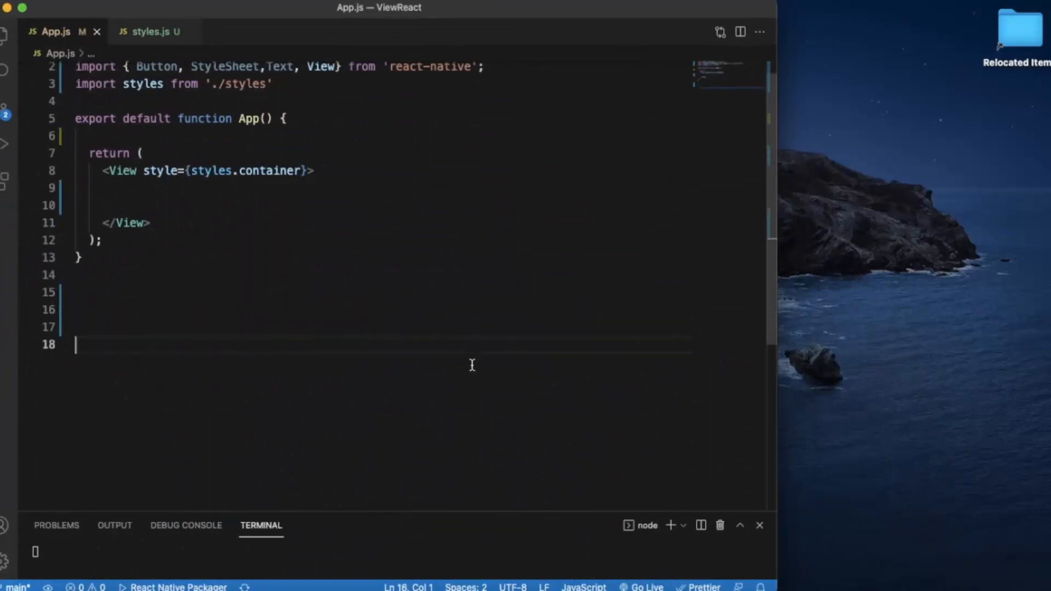
Step: Add import React,{useState} from 'react'; as the first line of App.js
{"action": "type", "text": "import React,{useState} from 'react';"}
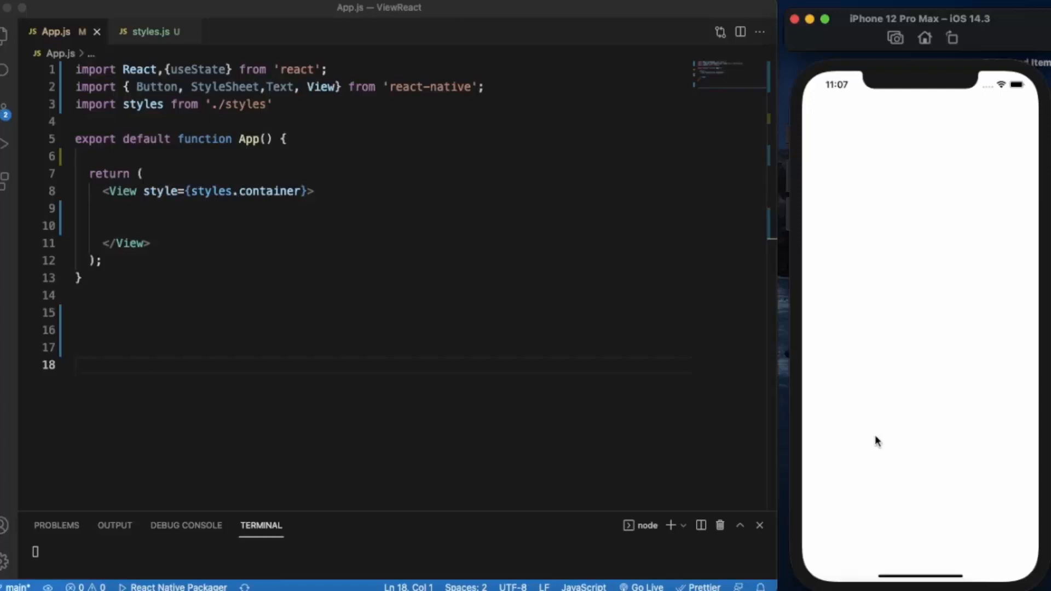
{"action": "mouse_move", "coordinate": [327, 526]}
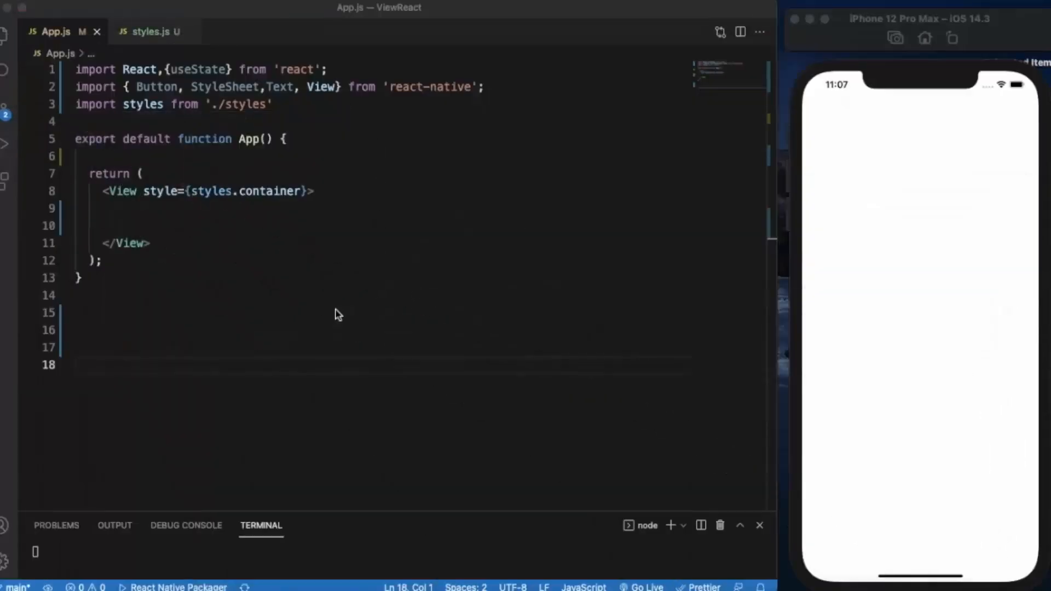
{"action": "left_click", "coordinate": [336, 311]}
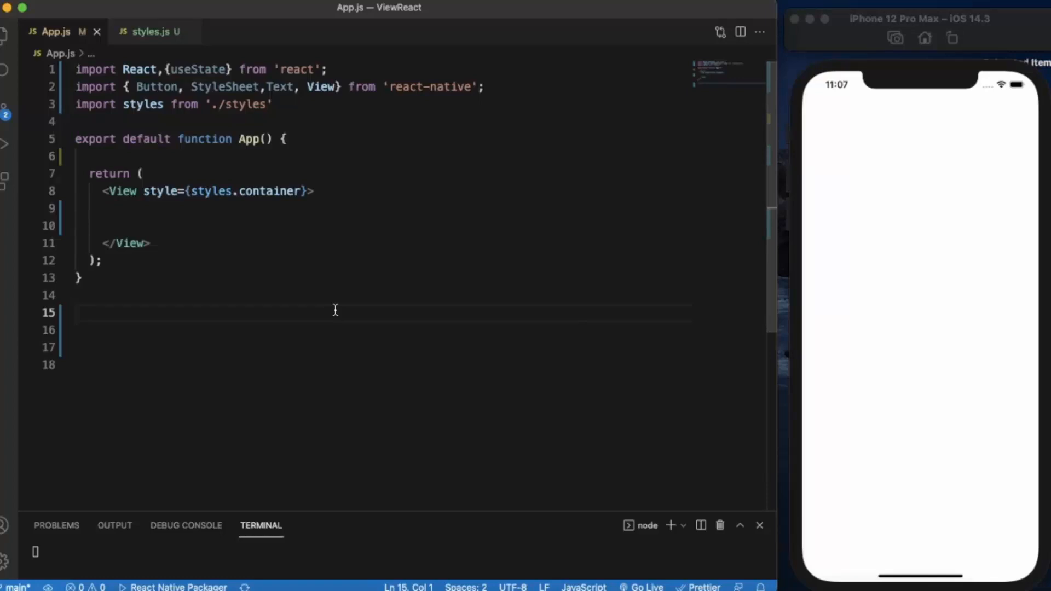
Step: Start a name/setName useState declaration in App, then delete the abandoned attempt
{"action": "left_click", "coordinate": [221, 152]}
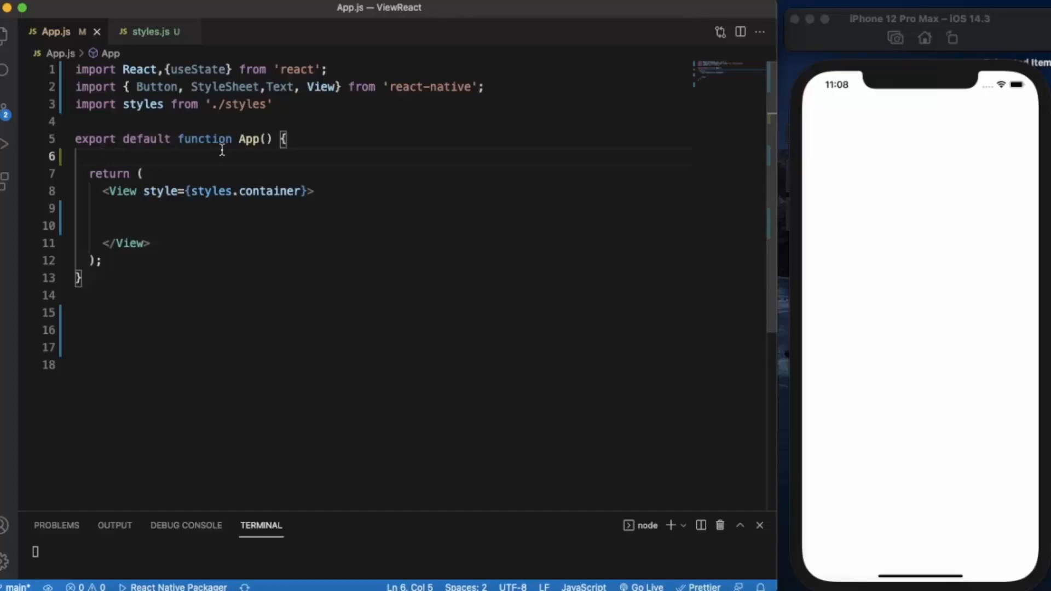
{"action": "type", "text": "const["}
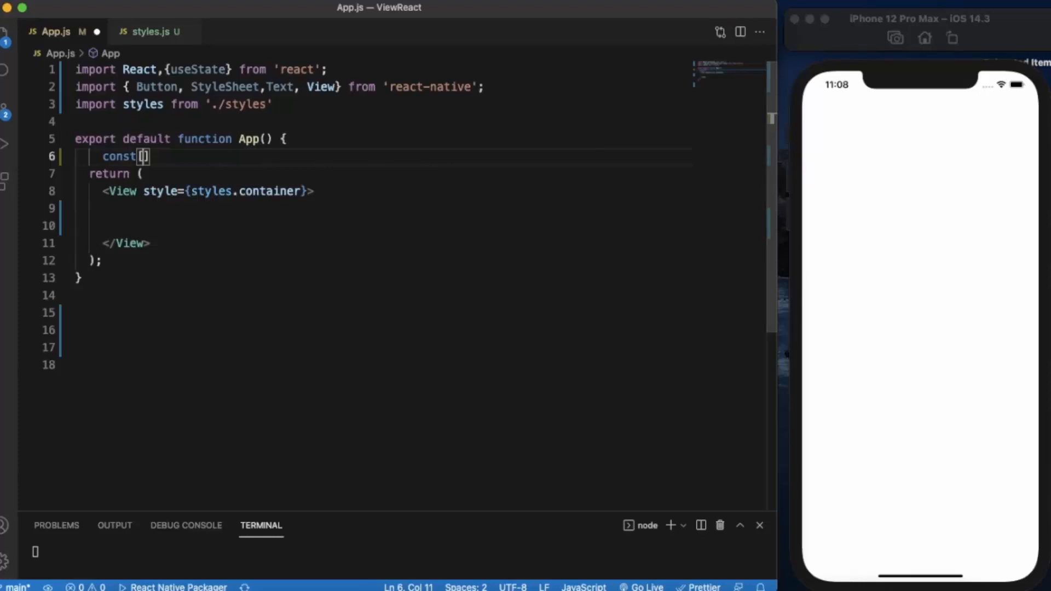
{"action": "type", "text": "name,"}
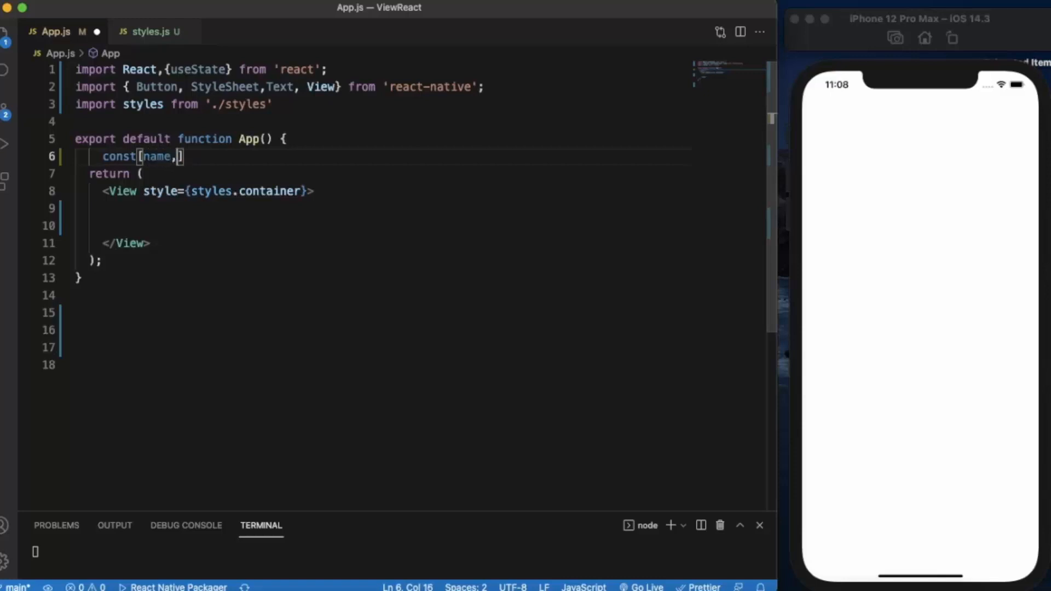
{"action": "type", "text": "setName"}
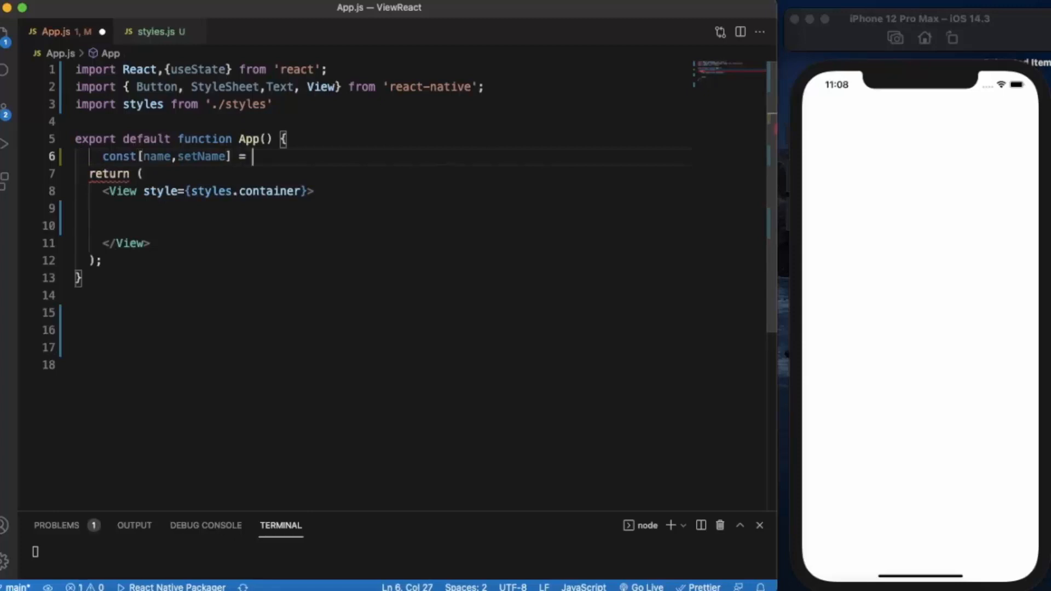
{"action": "type", "text": "useState"}
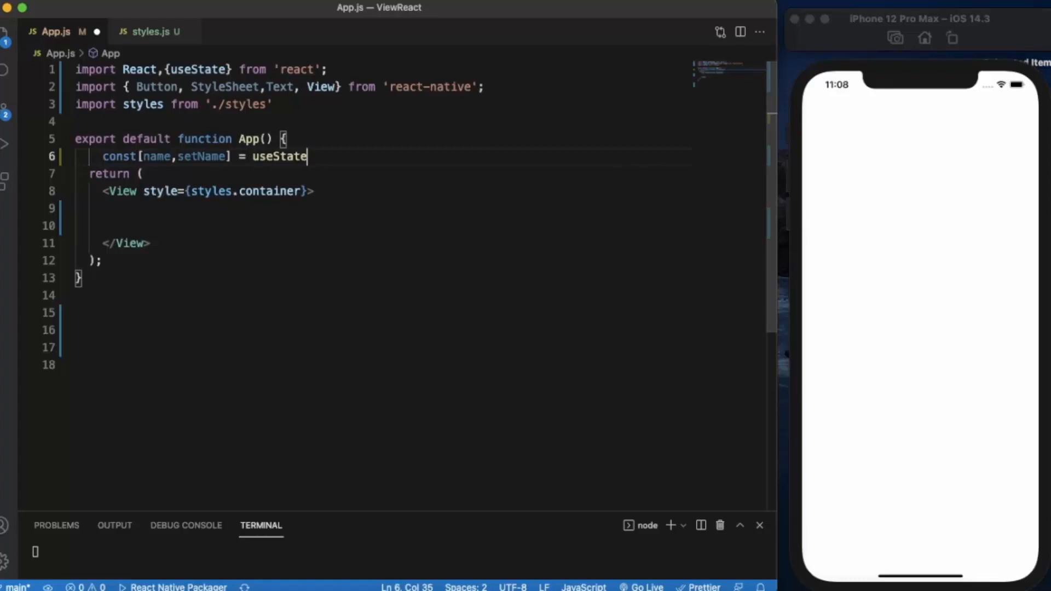
{"action": "key", "text": "Backspace"}
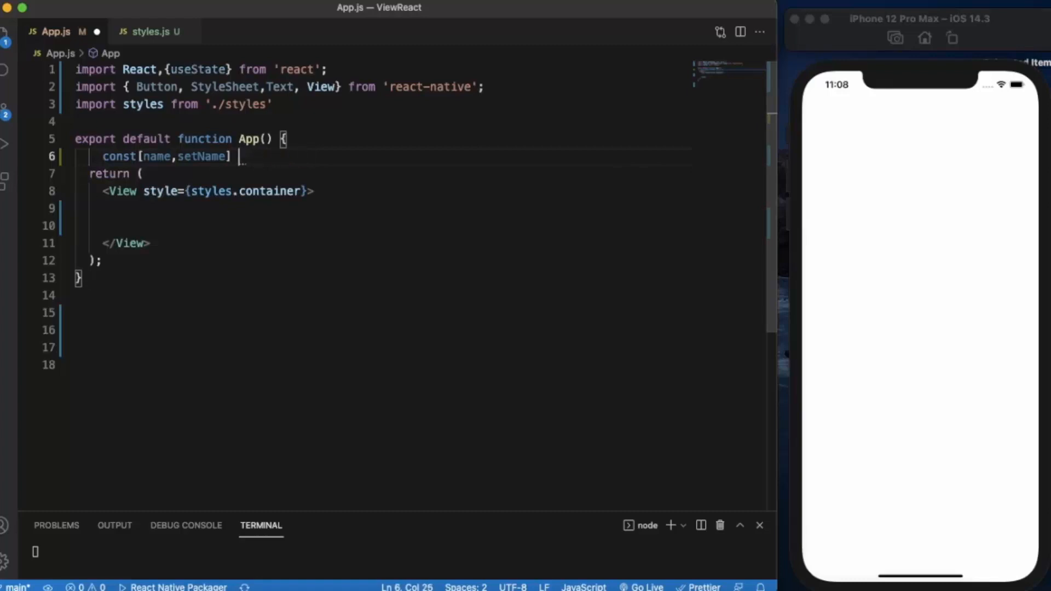
{"action": "key", "text": "Backspace"}
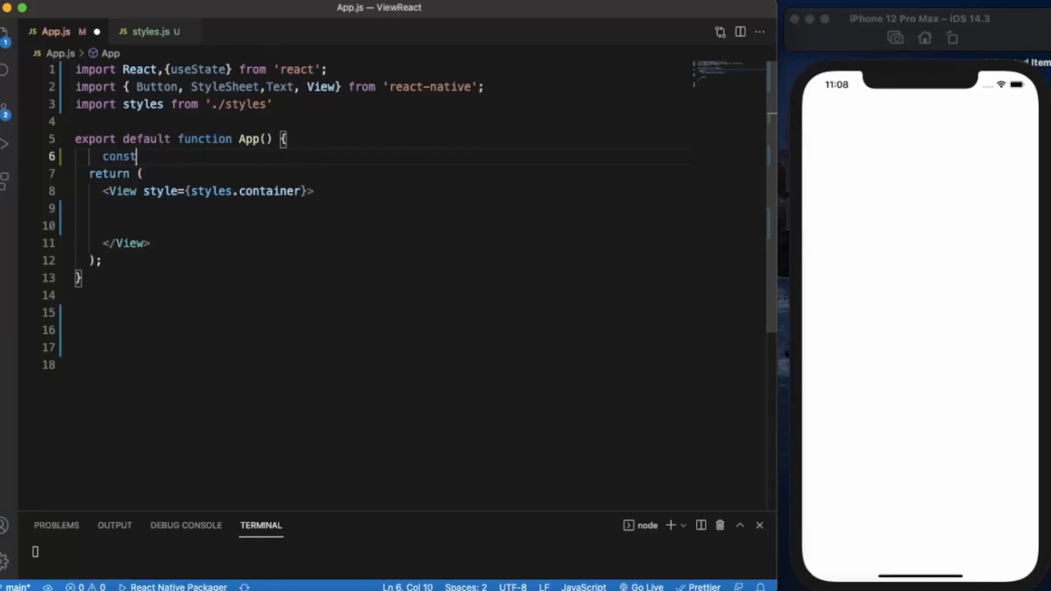
{"action": "key", "text": "Backspace"}
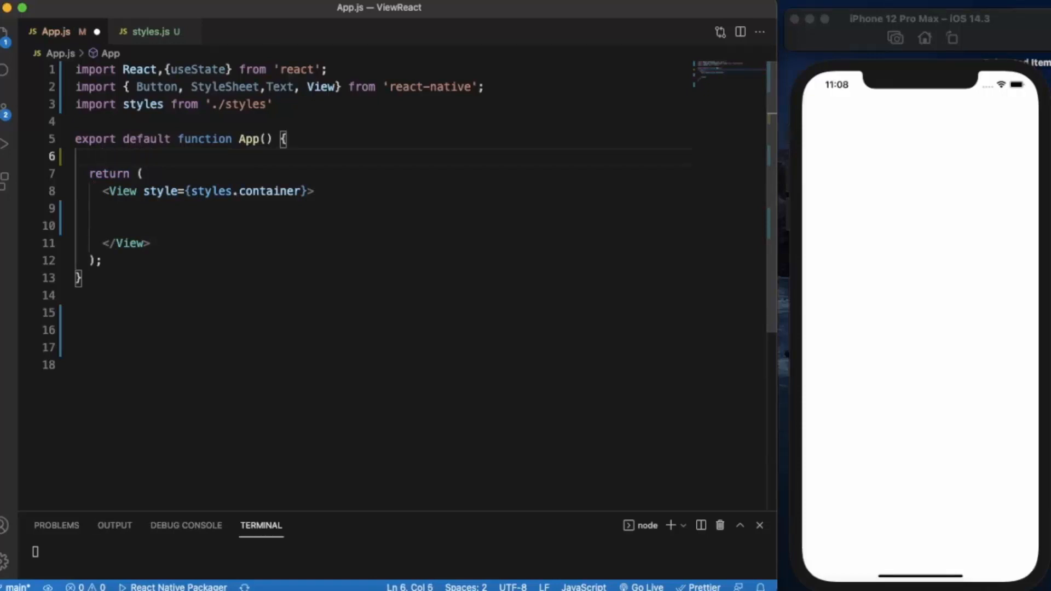
Step: Declare const[age,setAge] = useState(0); inside the App function
{"action": "type", "text": "const"}
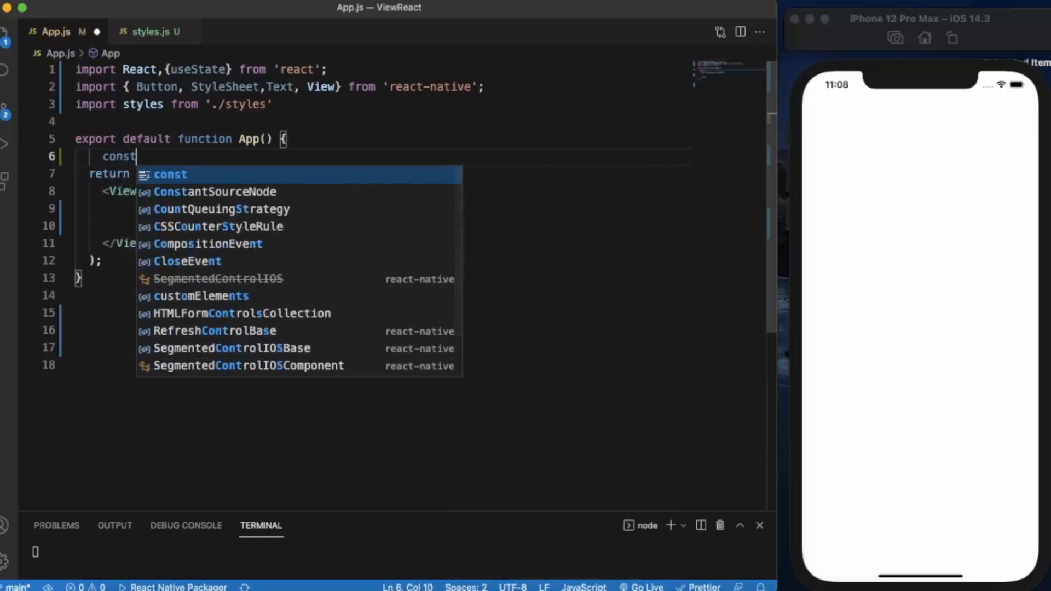
{"action": "type", "text": "[ag]"}
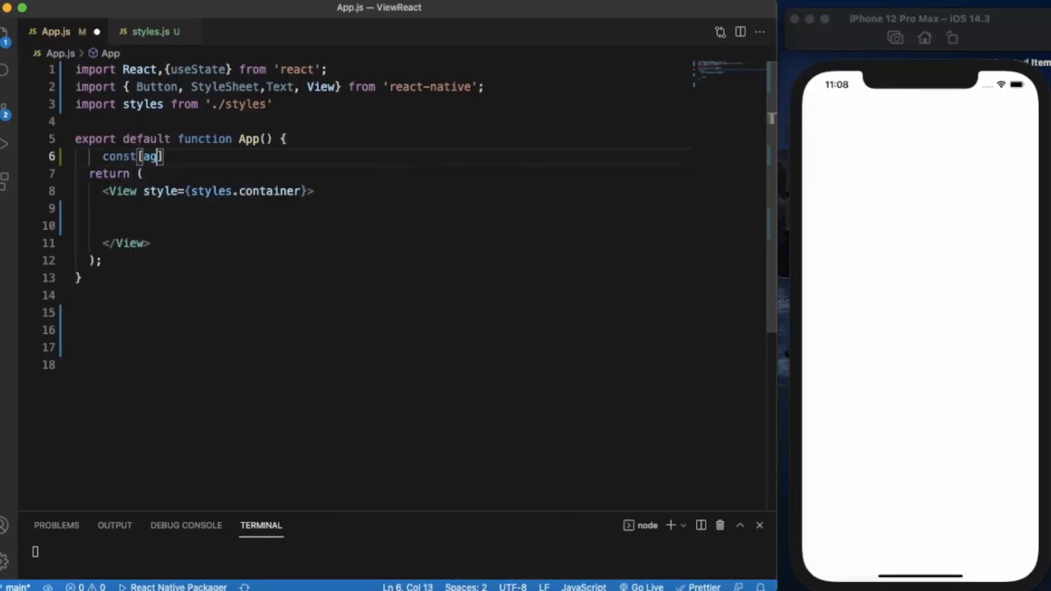
{"action": "type", "text": "e,set"}
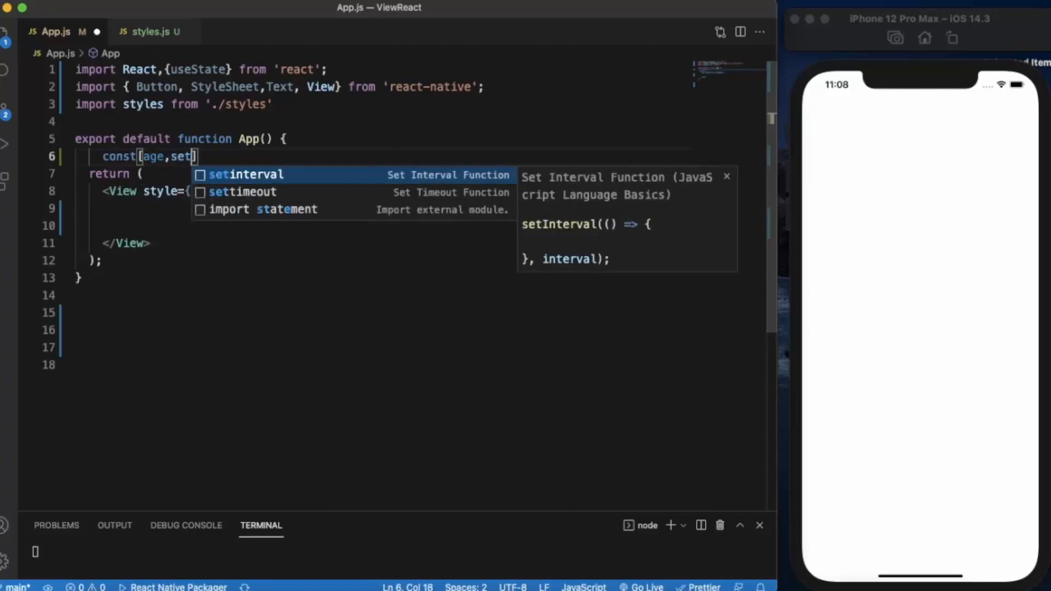
{"action": "type", "text": "Age] ="}
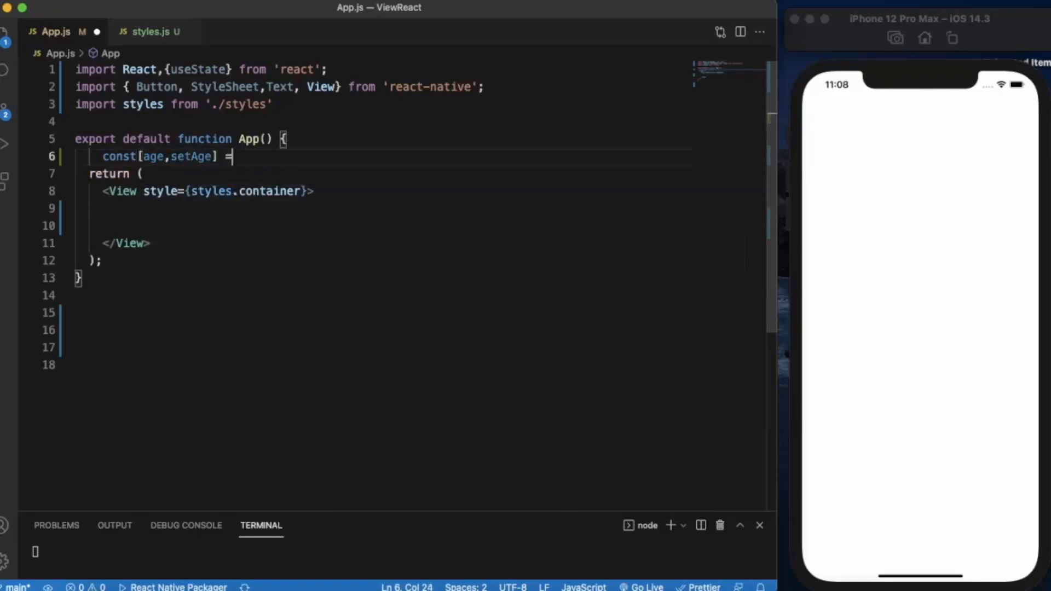
{"action": "type", "text": "useState("}
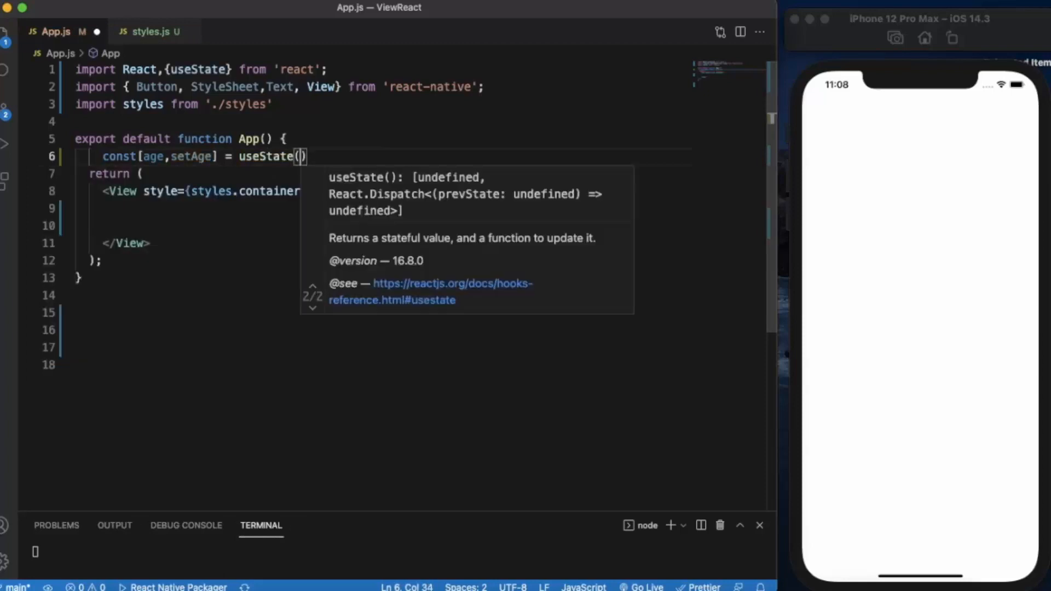
{"action": "type", "text": "0"}
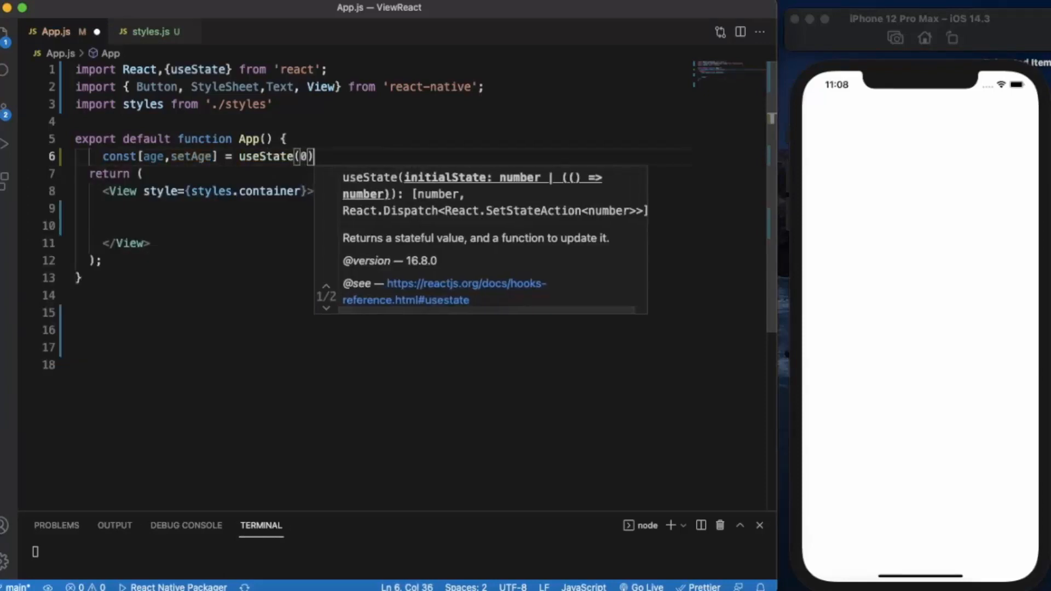
{"action": "type", "text": ";"}
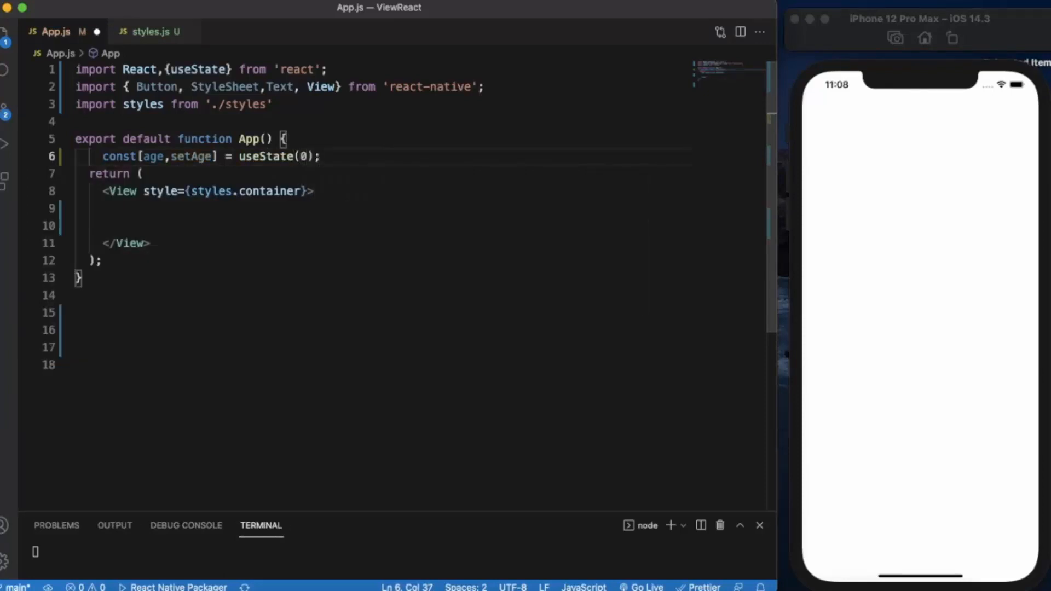
Step: Import TextInput from react-native, render <TextInput/> inside the View, and save
{"action": "key", "text": "Enter"}
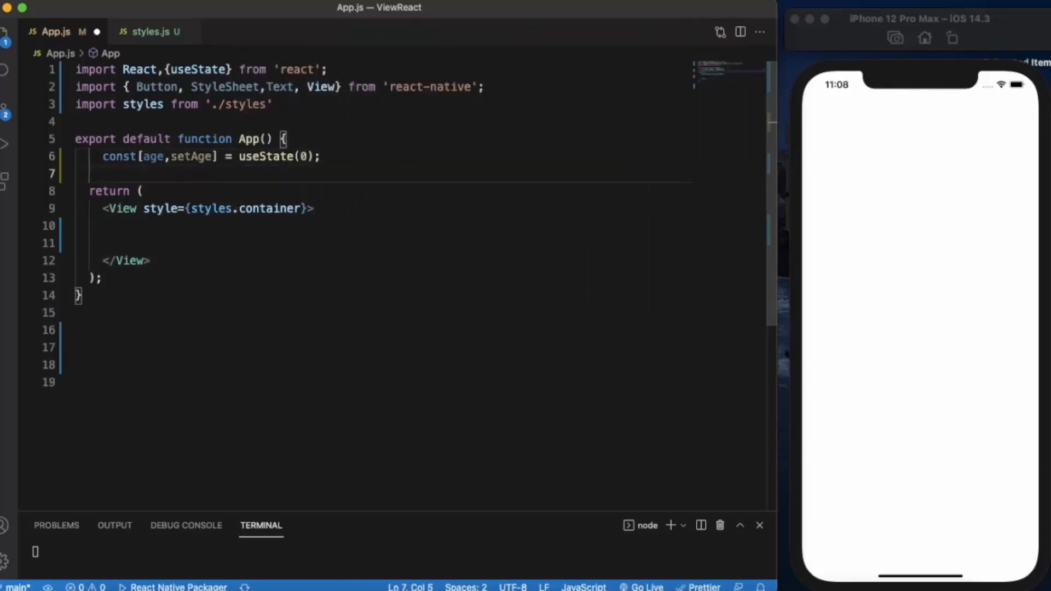
{"action": "left_click", "coordinate": [119, 225]}
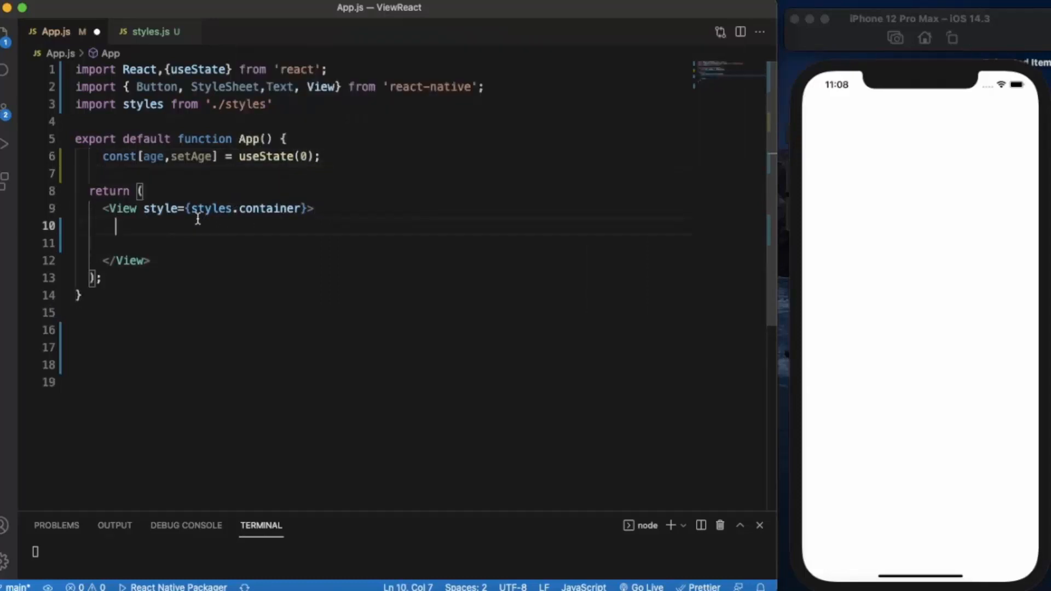
{"action": "type", "text": "<"}
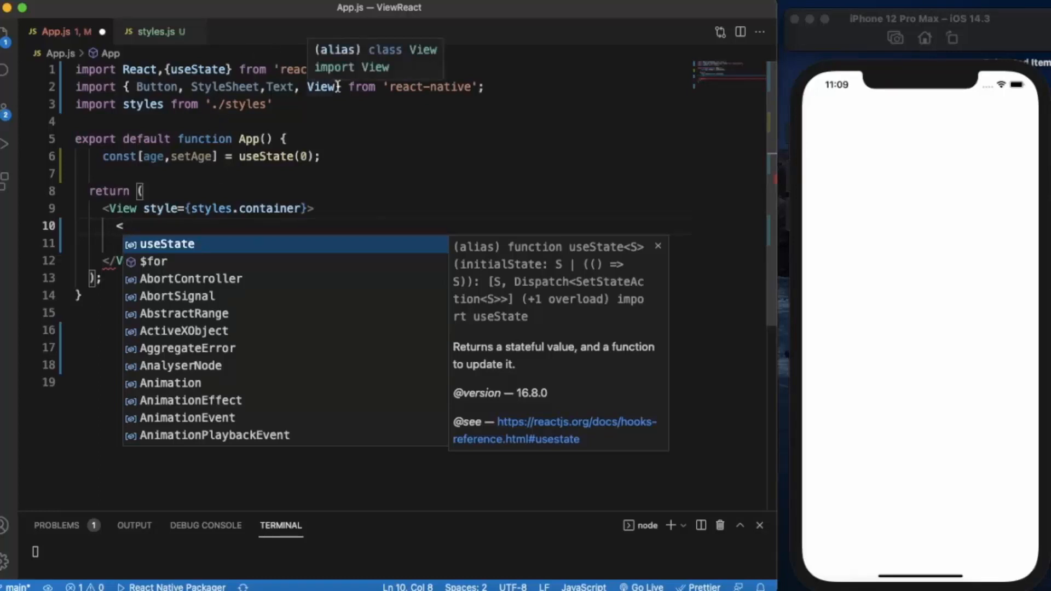
{"action": "type", "text": ",in"}
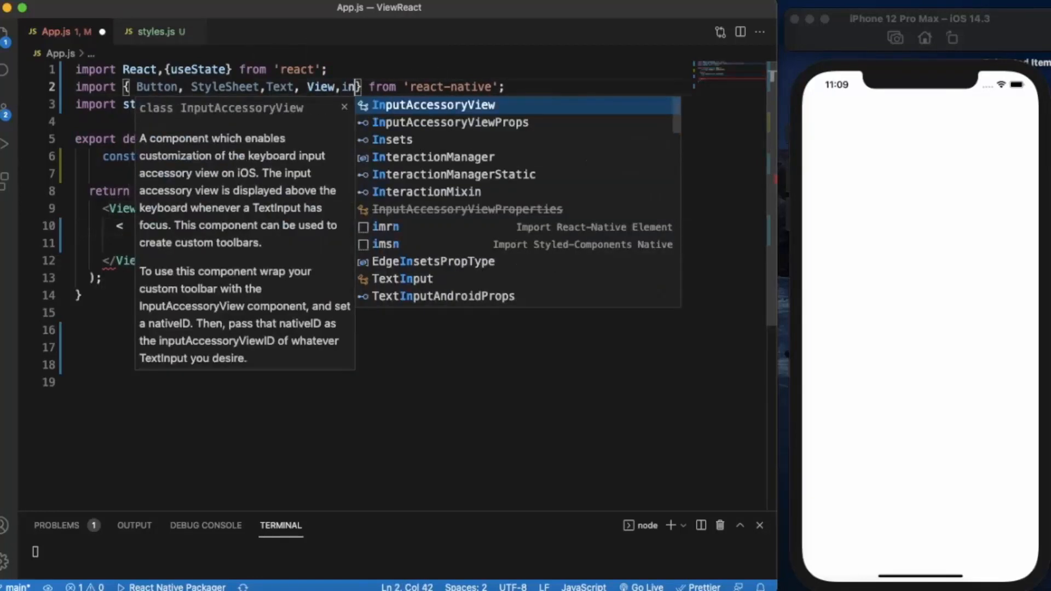
{"action": "type", "text": "put"}
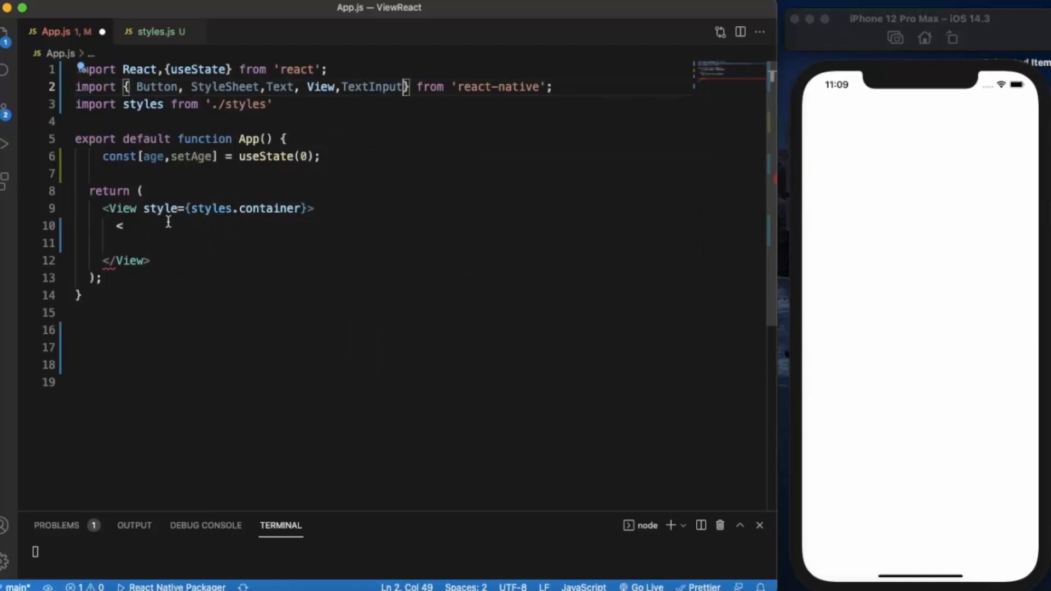
{"action": "type", "text": "TextInput/>"}
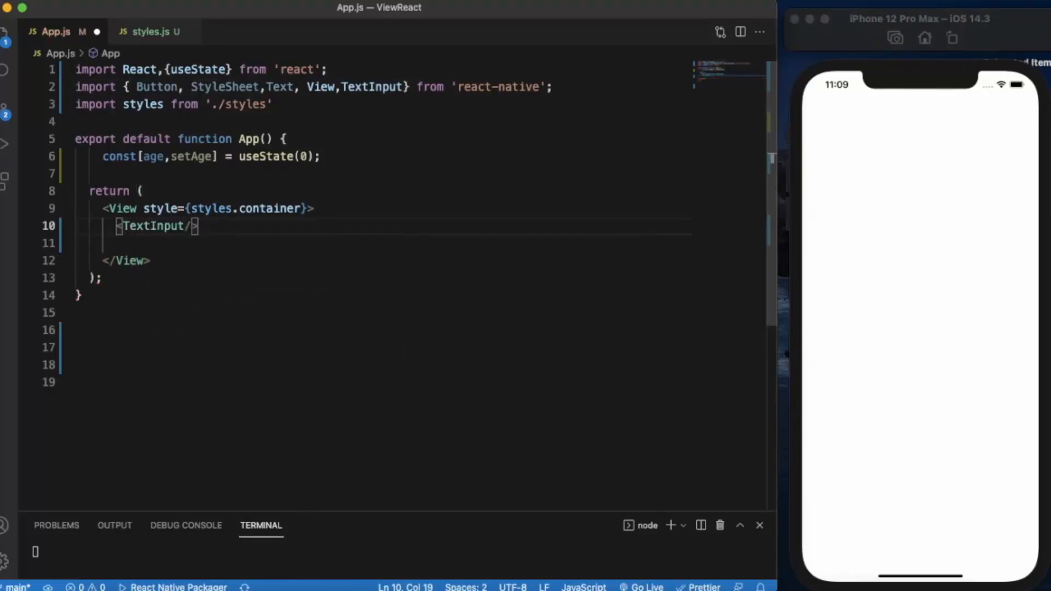
{"action": "mouse_move", "coordinate": [253, 276]}
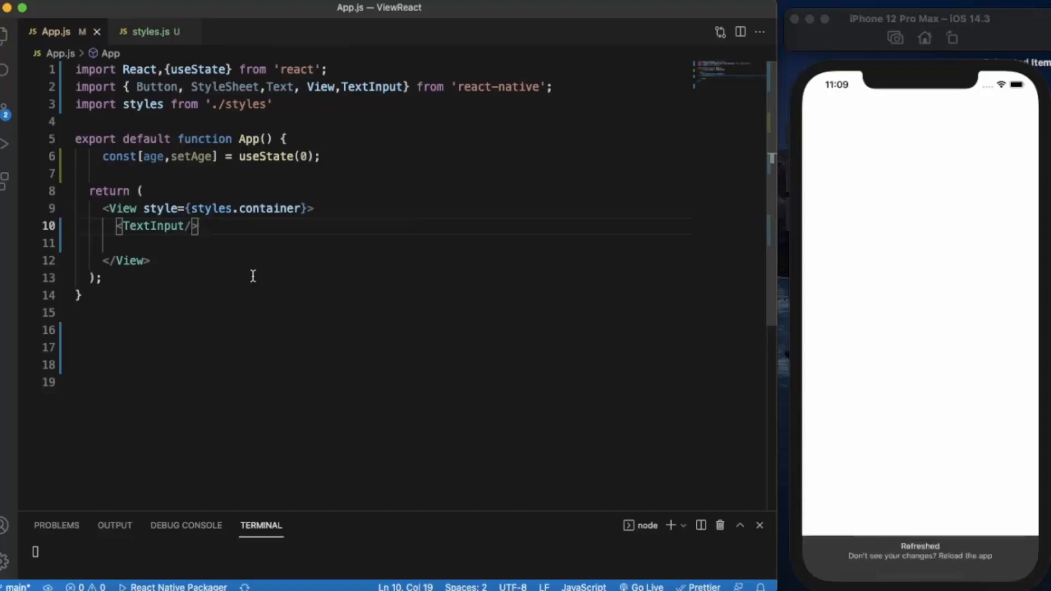
{"action": "left_click", "coordinate": [153, 32]}
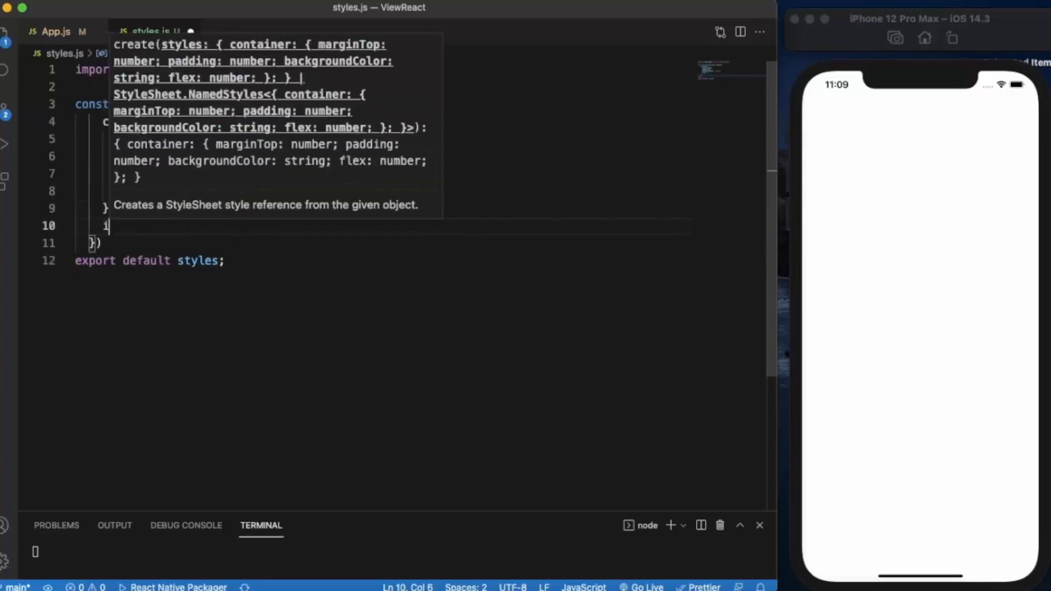
Step: Define an input style in styles.js with yellow backgroundColor, padding 20 and borderWidth 2
{"action": "type", "text": "input"}
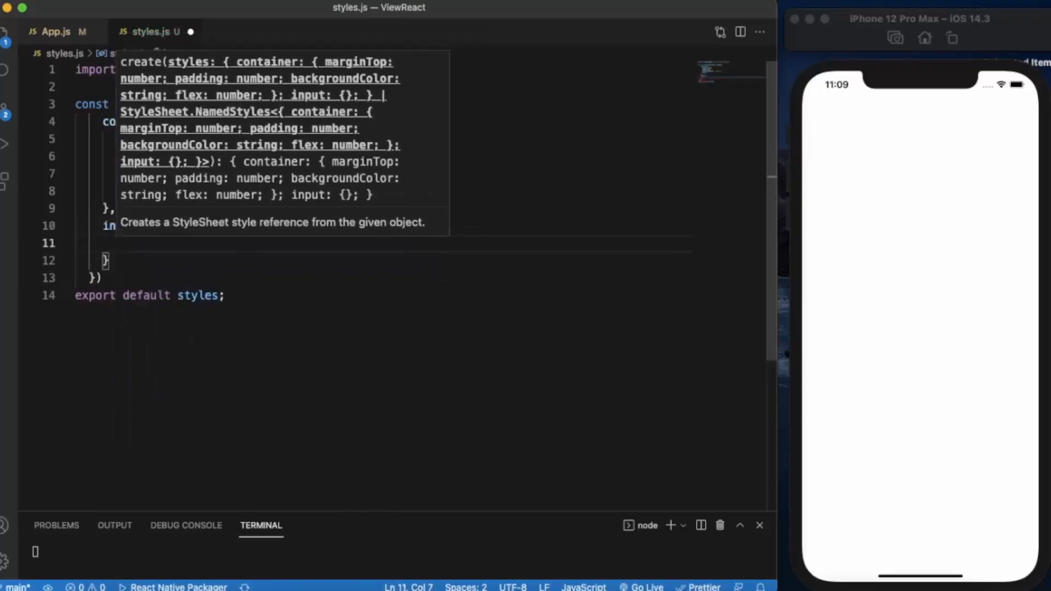
{"action": "type", "text": "backgroundColor: \""}
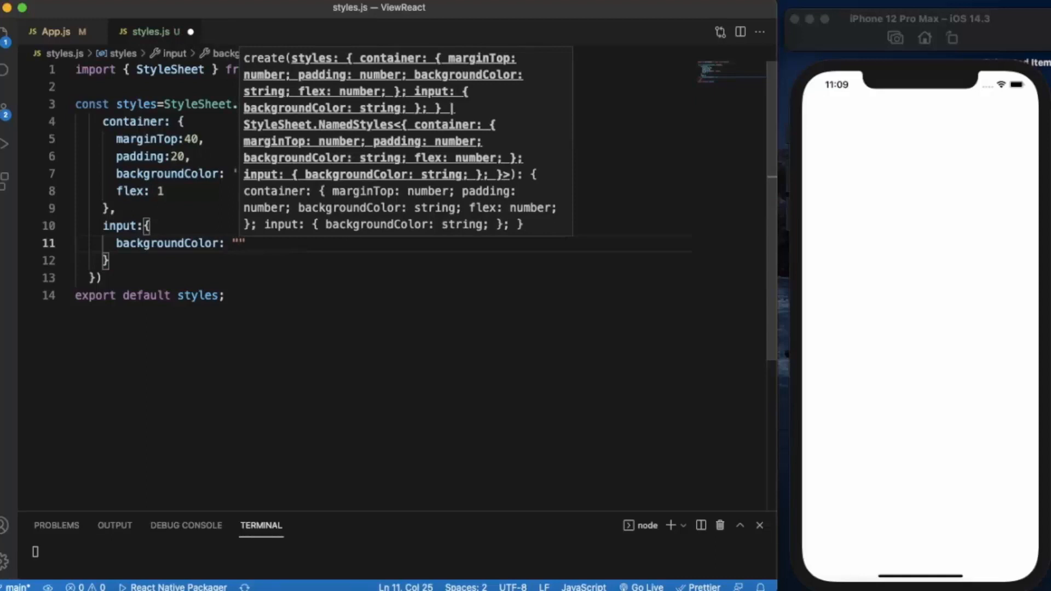
{"action": "type", "text": "ye"}
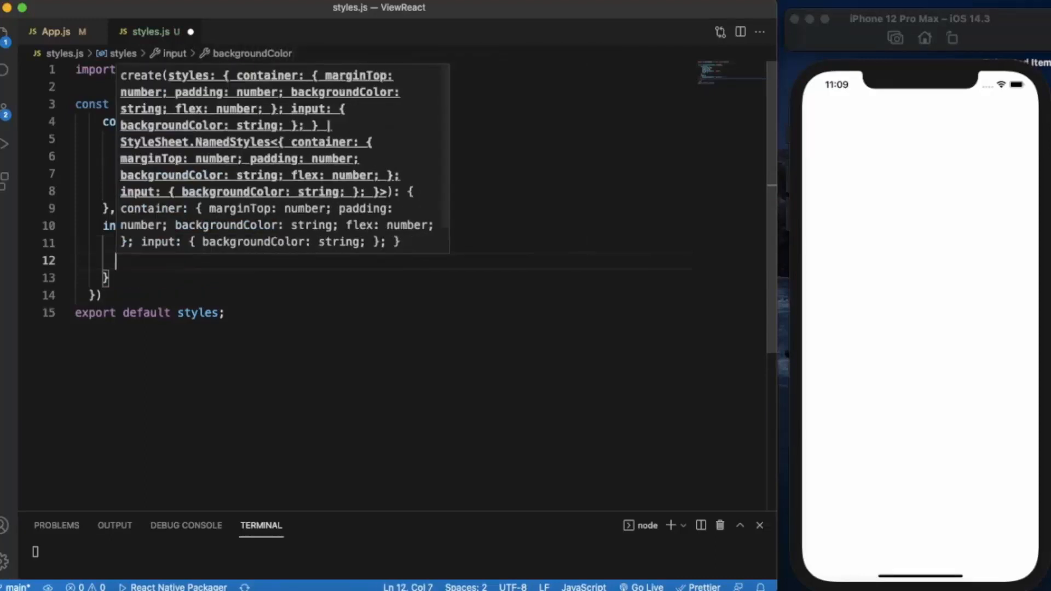
{"action": "type", "text": "padding:20"}
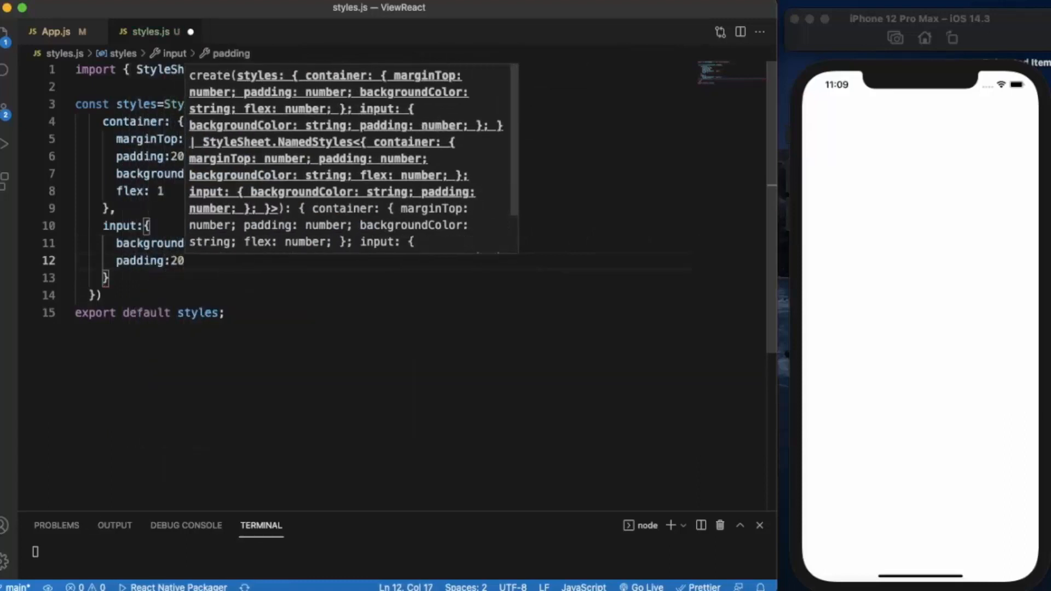
{"action": "type", "text": ","}
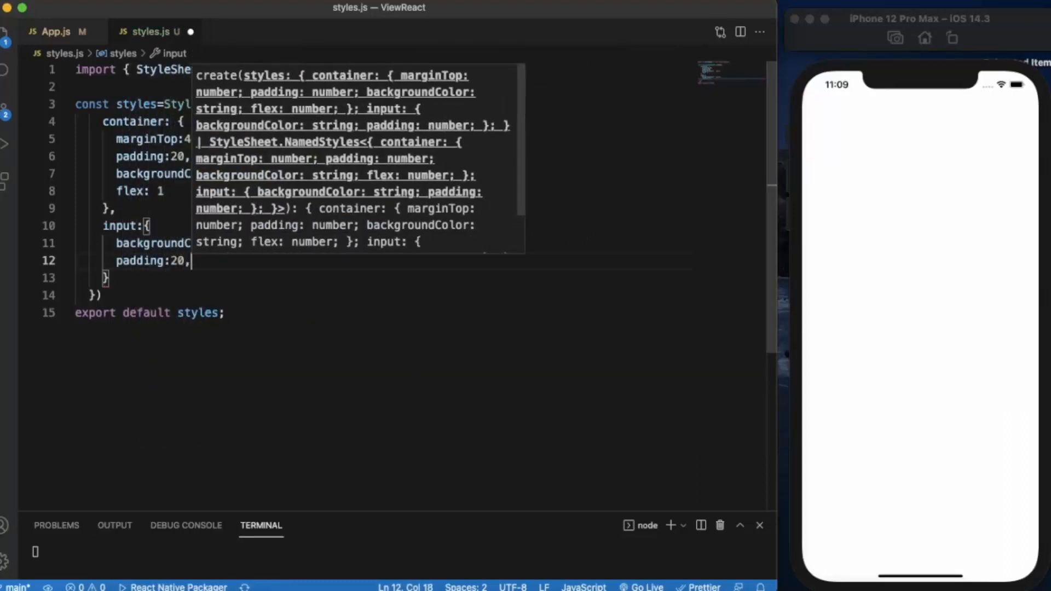
{"action": "type", "text": "borderWidth:"}
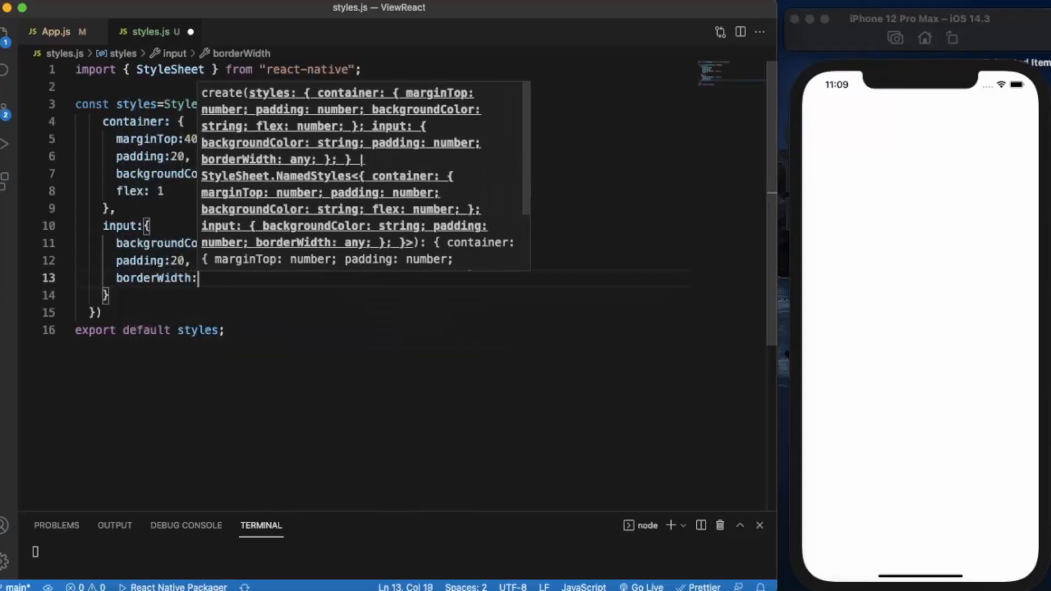
{"action": "type", "text": "2"}
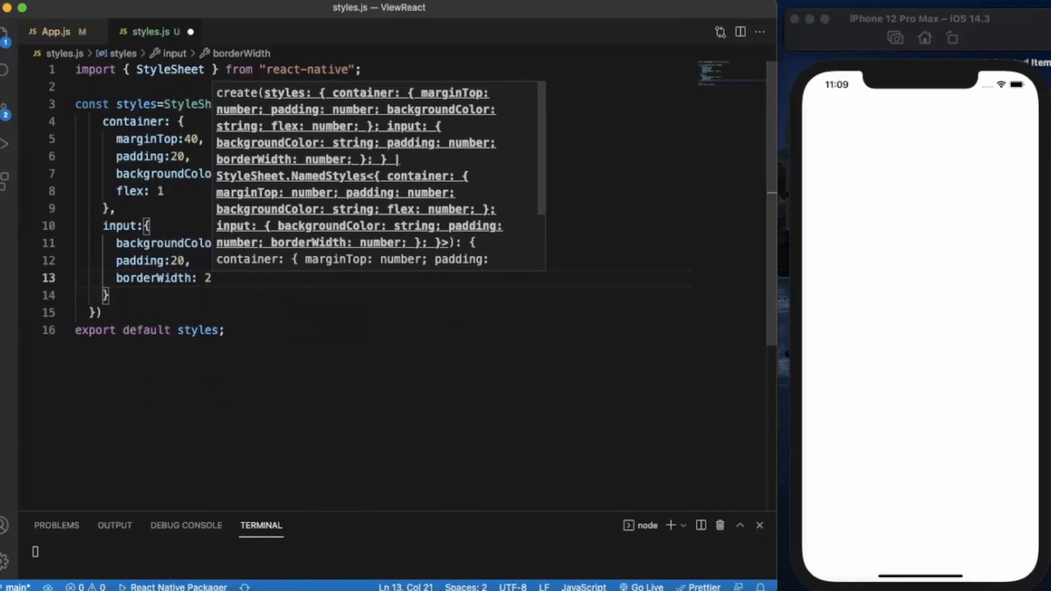
{"action": "left_click", "coordinate": [56, 32]}
{"action": "type", "text": "<TextInput />"}
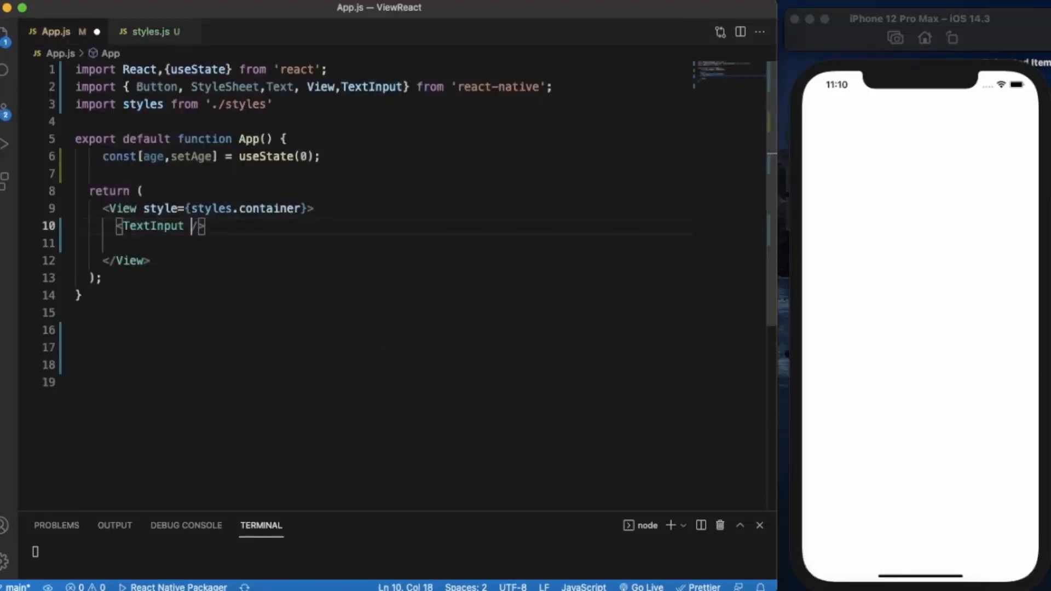
Step: Set style={styles.input} on the TextInput so a yellow bordered field shows
{"action": "type", "text": "style={"}
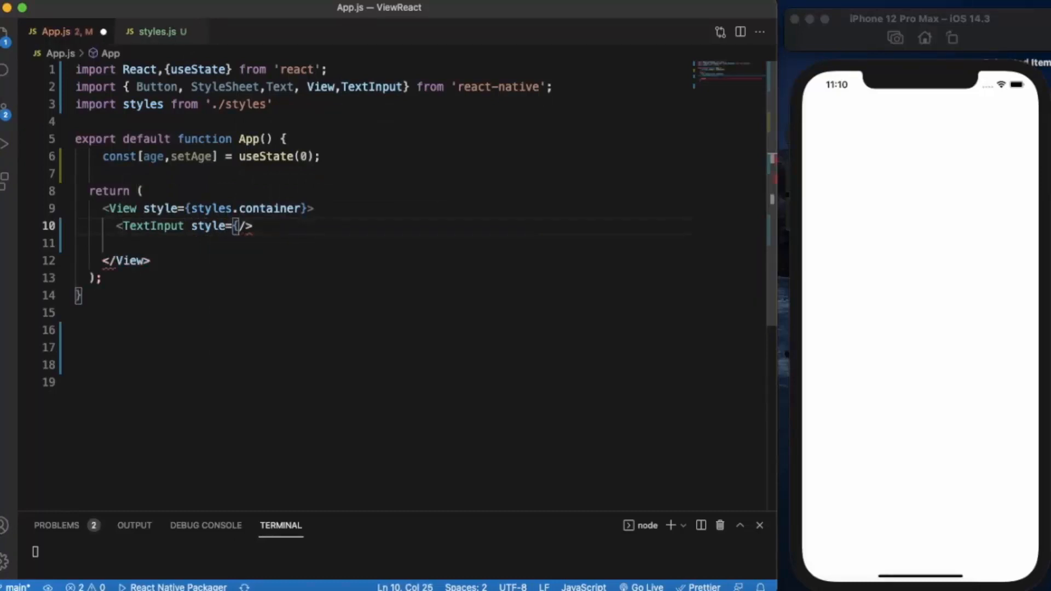
{"action": "type", "text": "sty"}
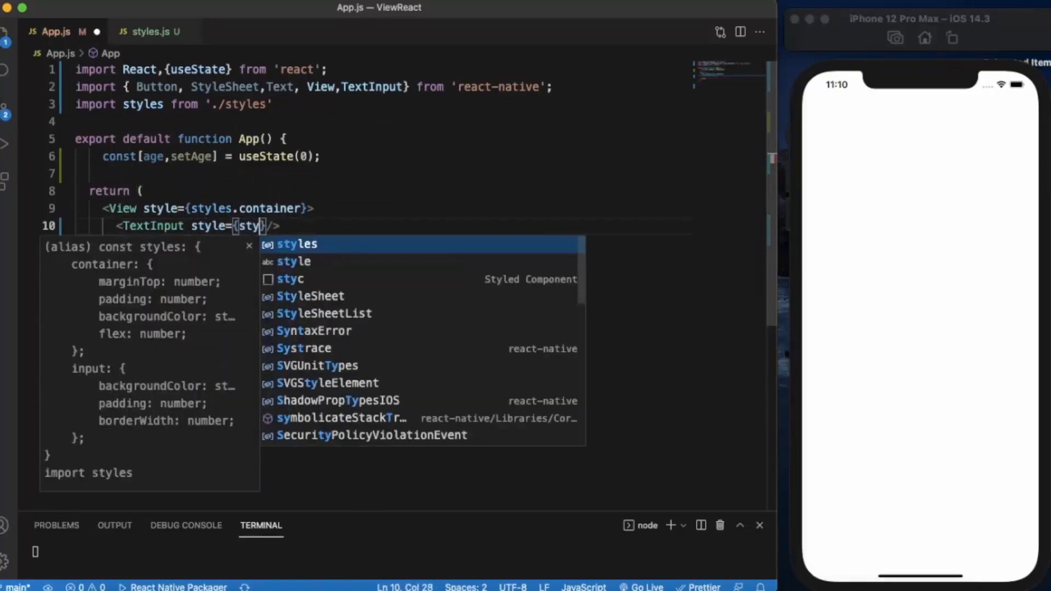
{"action": "type", "text": "styles."}
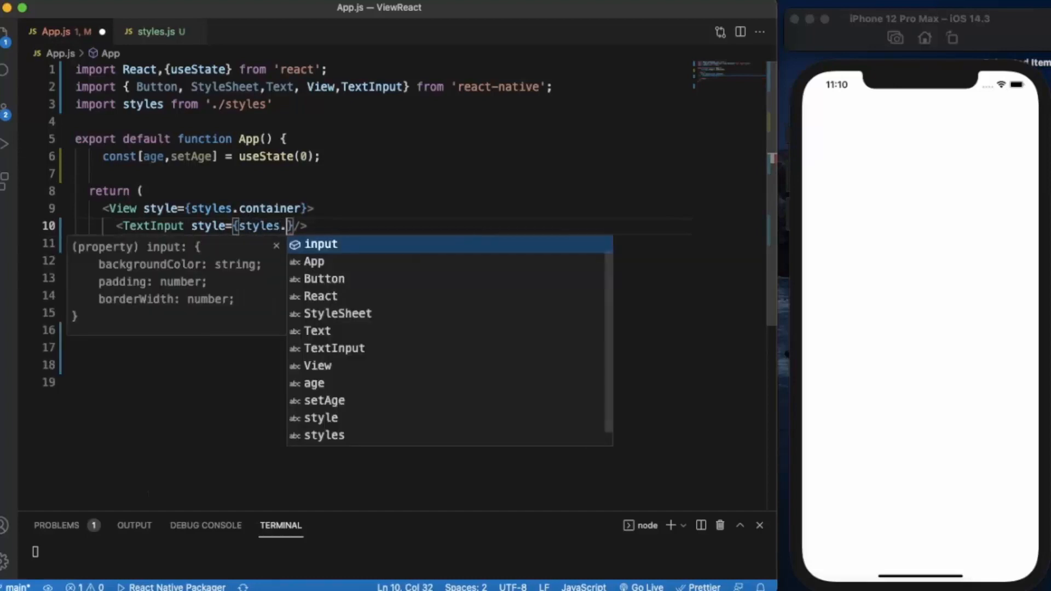
{"action": "left_click", "coordinate": [321, 244]}
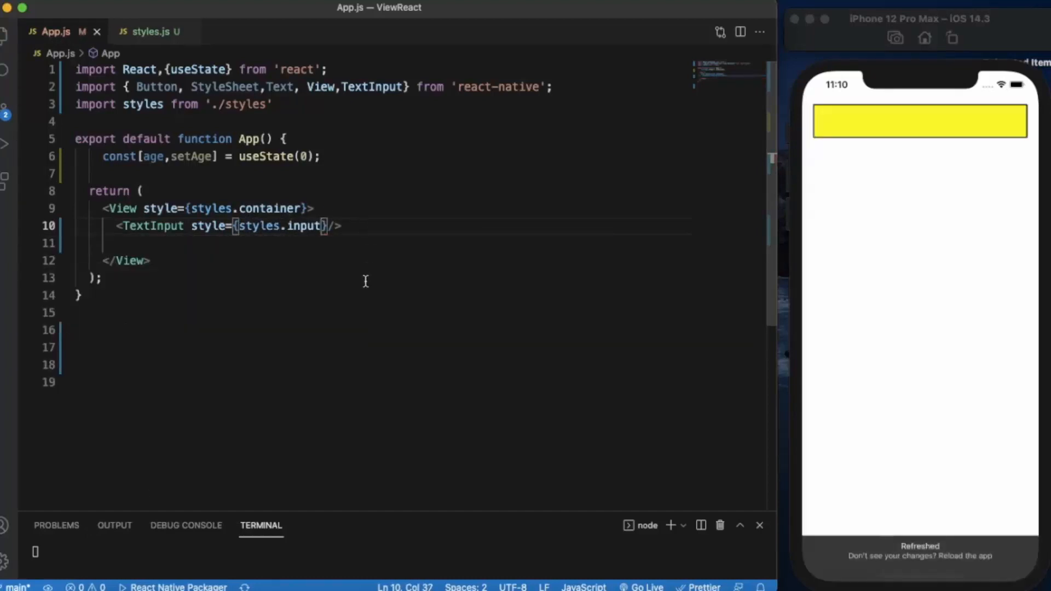
{"action": "left_click", "coordinate": [918, 122]}
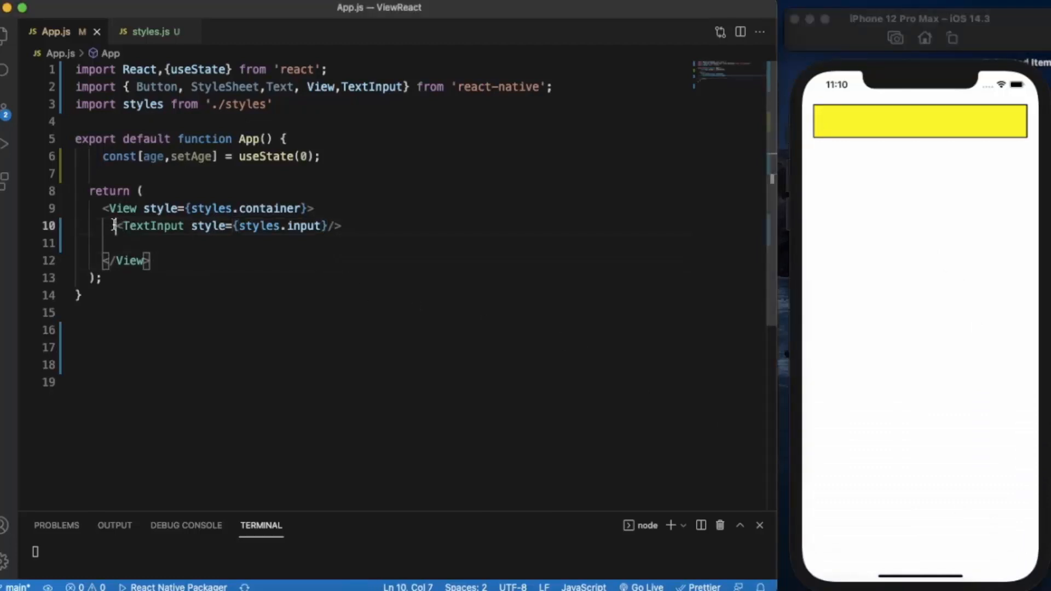
Step: Duplicate the TextInput line and add marginTop: 10 to the input style
{"action": "left_click", "coordinate": [358, 225]}
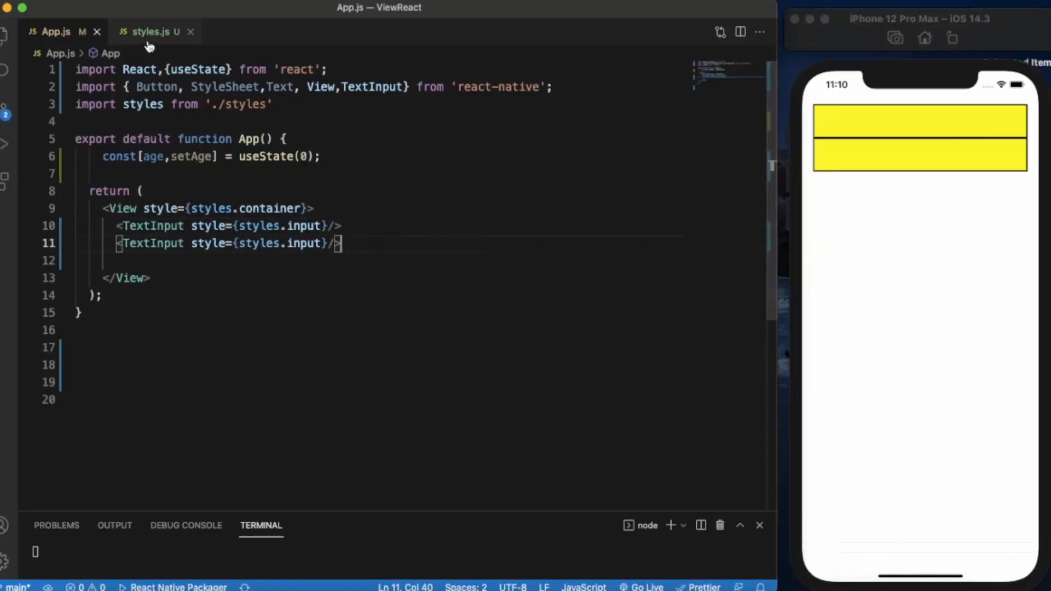
{"action": "left_click", "coordinate": [153, 32]}
{"action": "type", "text": "marg"}
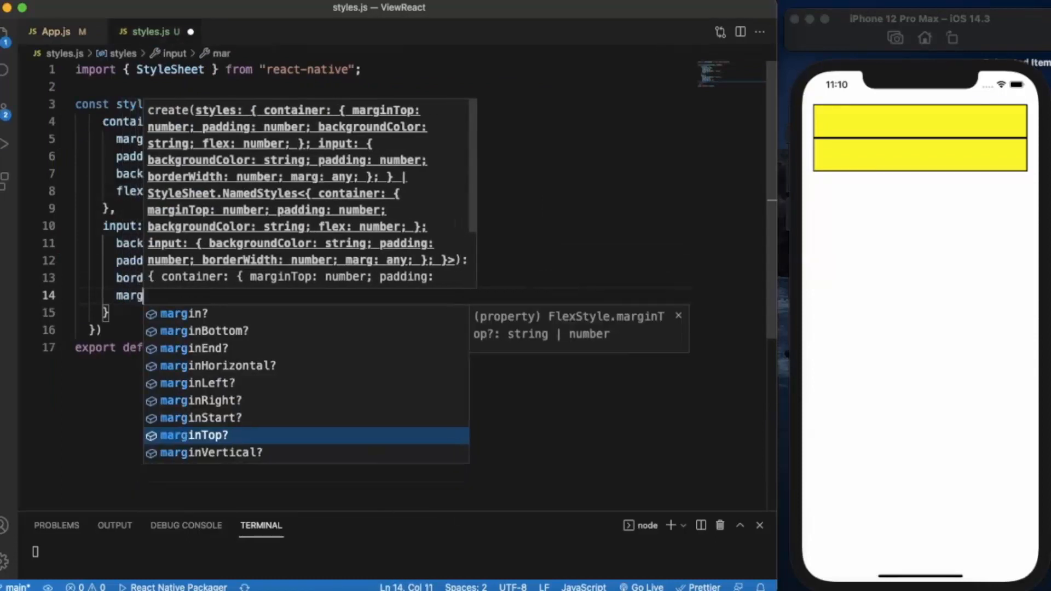
{"action": "type", "text": "Top: 10"}
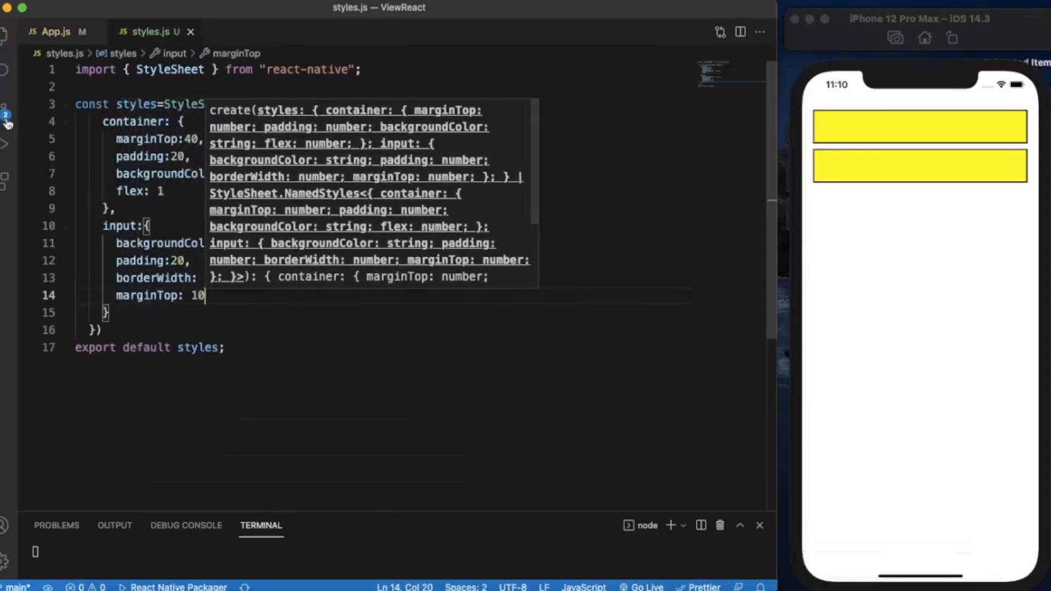
{"action": "left_click", "coordinate": [55, 32]}
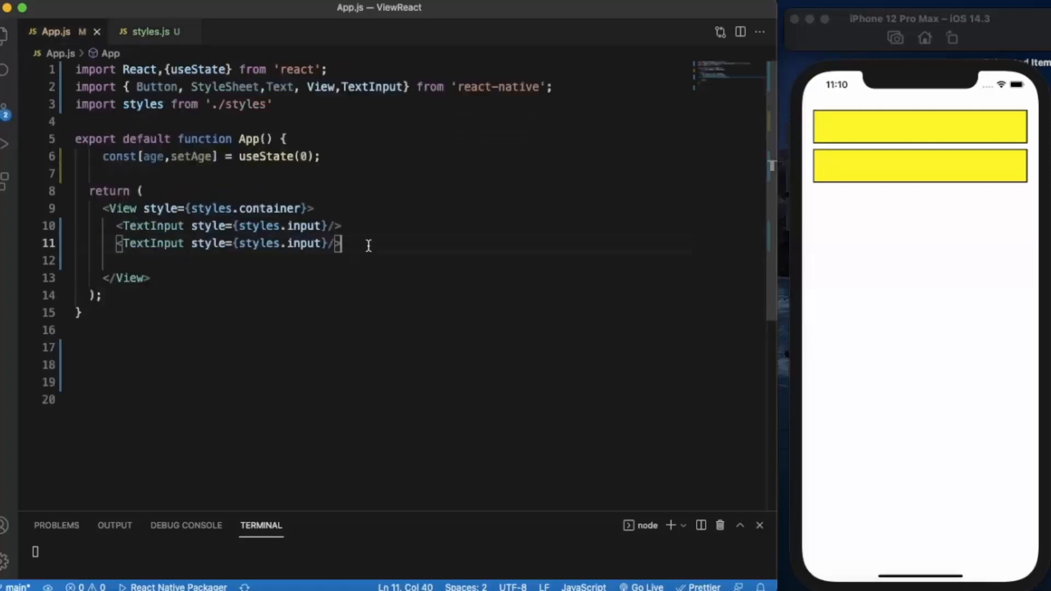
Step: Add <Button title="Can I Drink"/> below the two TextInputs
{"action": "left_click", "coordinate": [407, 86]}
{"action": "type", "text": ", Button"}
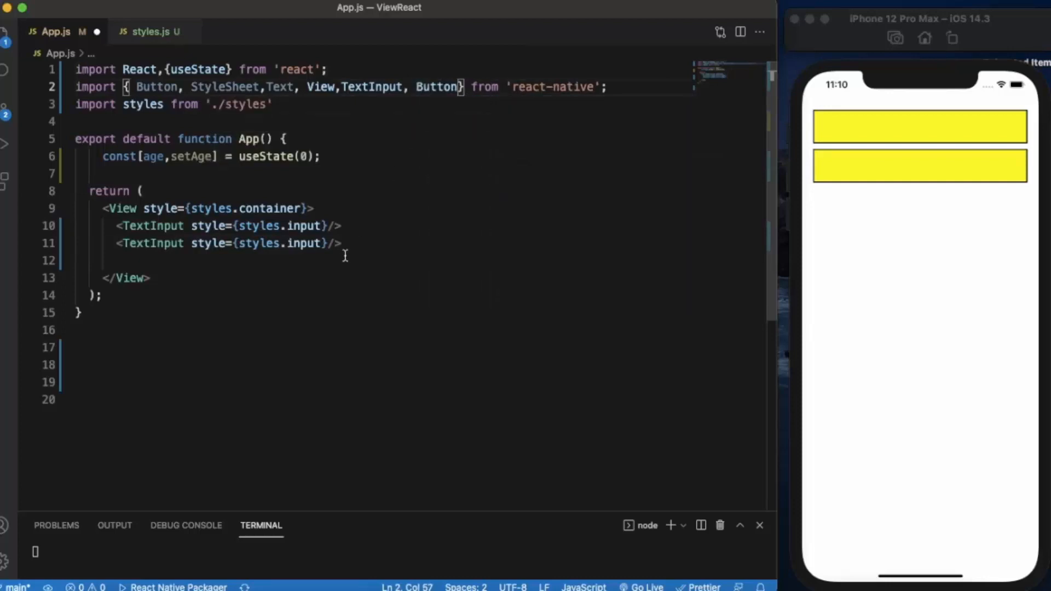
{"action": "left_click", "coordinate": [341, 243]}
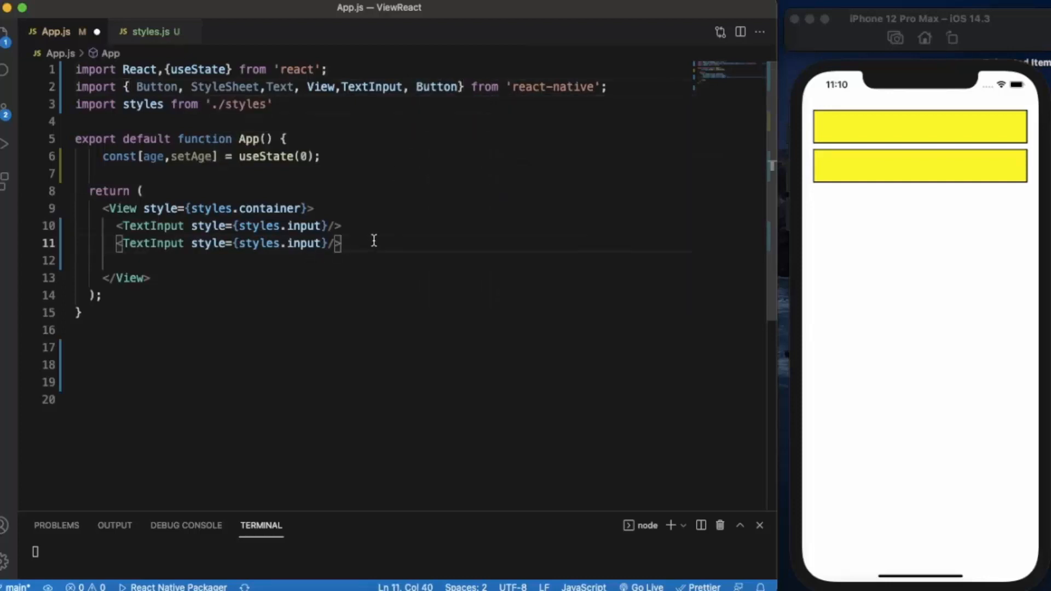
{"action": "type", "text": "<Button"}
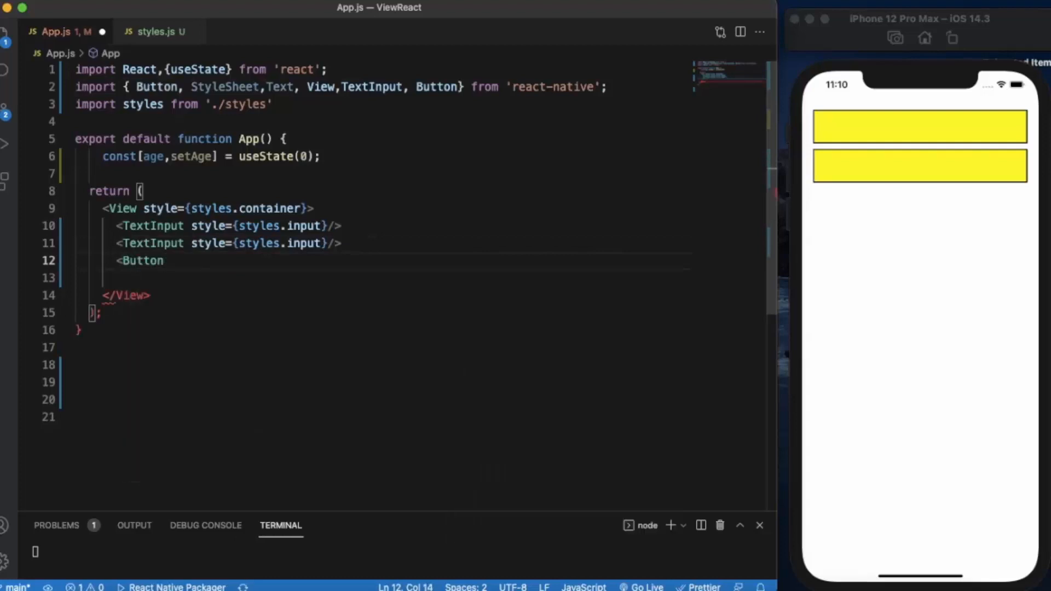
{"action": "type", "text": "title=\""}
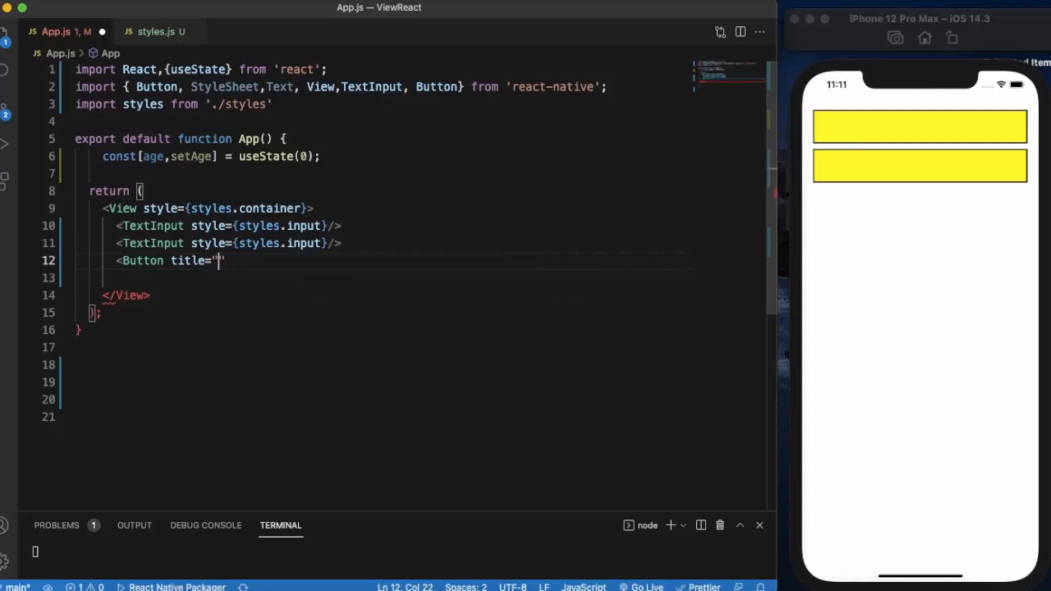
{"action": "type", "text": "ca"}
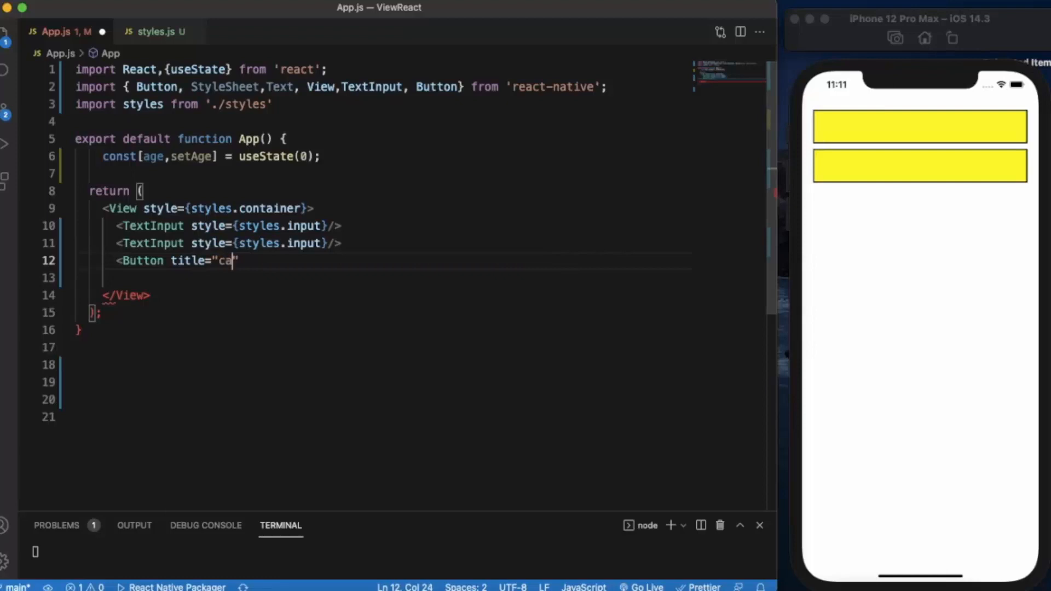
{"action": "type", "text": "Can"}
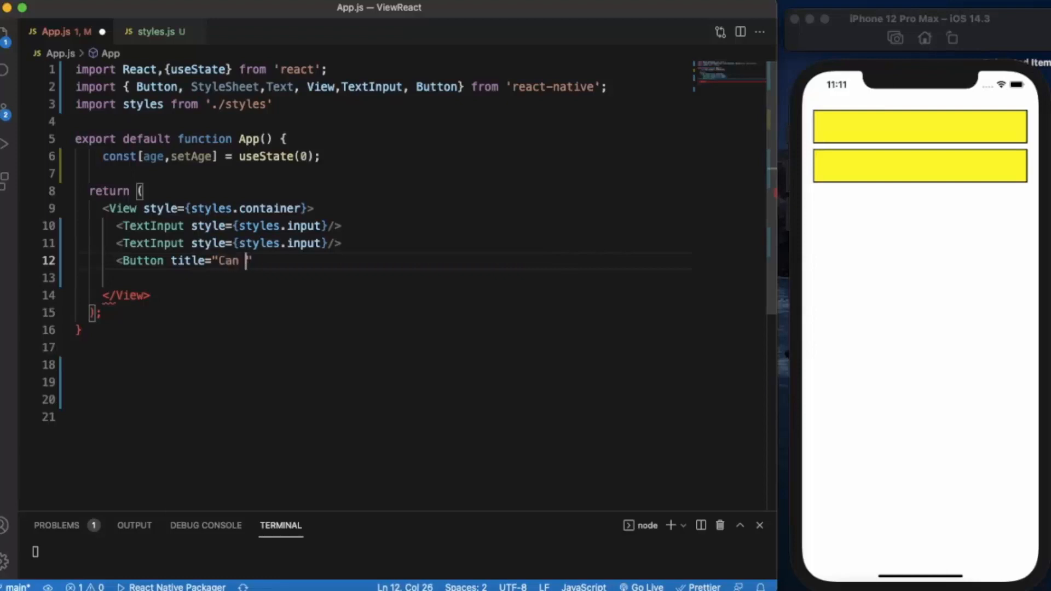
{"action": "type", "text": "I Drink"}
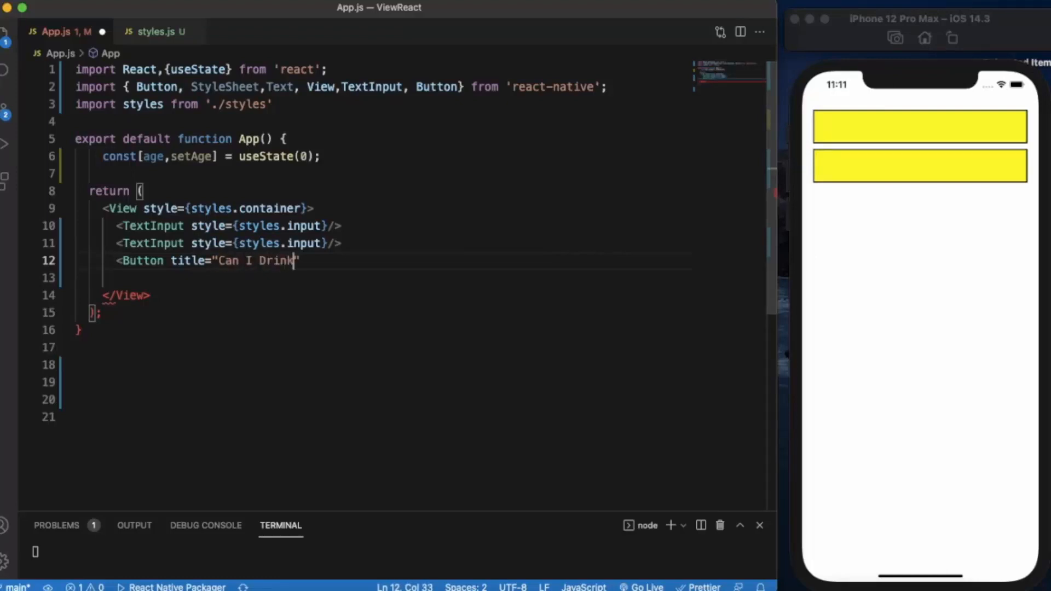
{"action": "type", "text": "\"/>"}
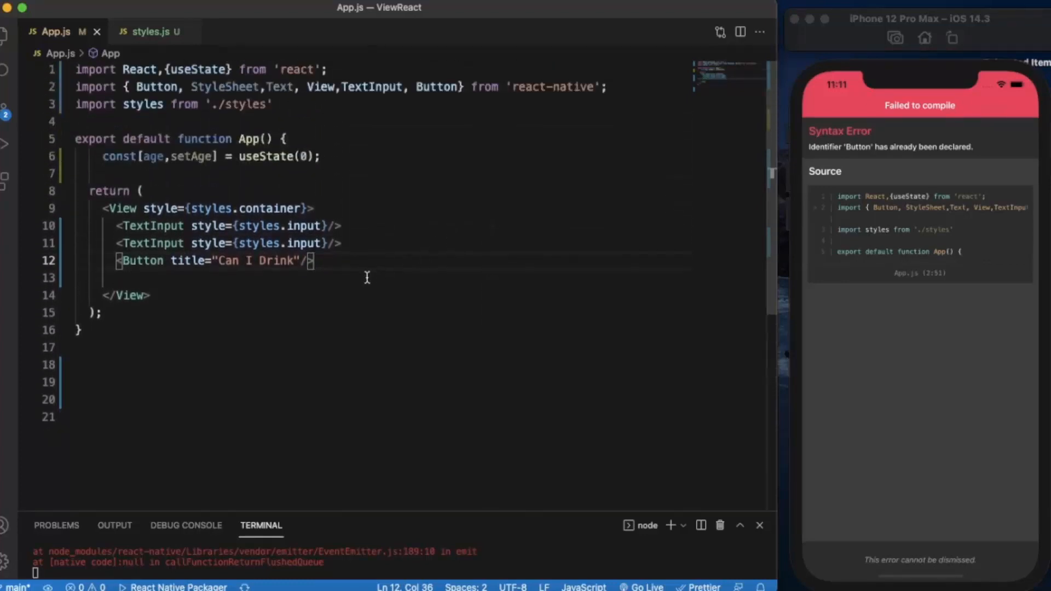
{"action": "mouse_move", "coordinate": [407, 178]}
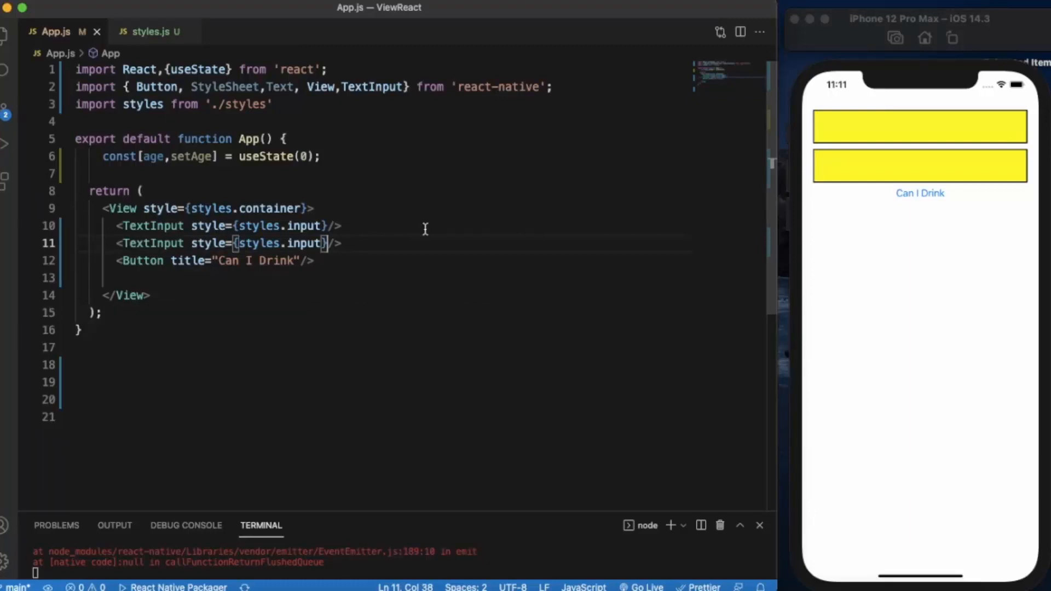
{"action": "mouse_move", "coordinate": [794, 197]}
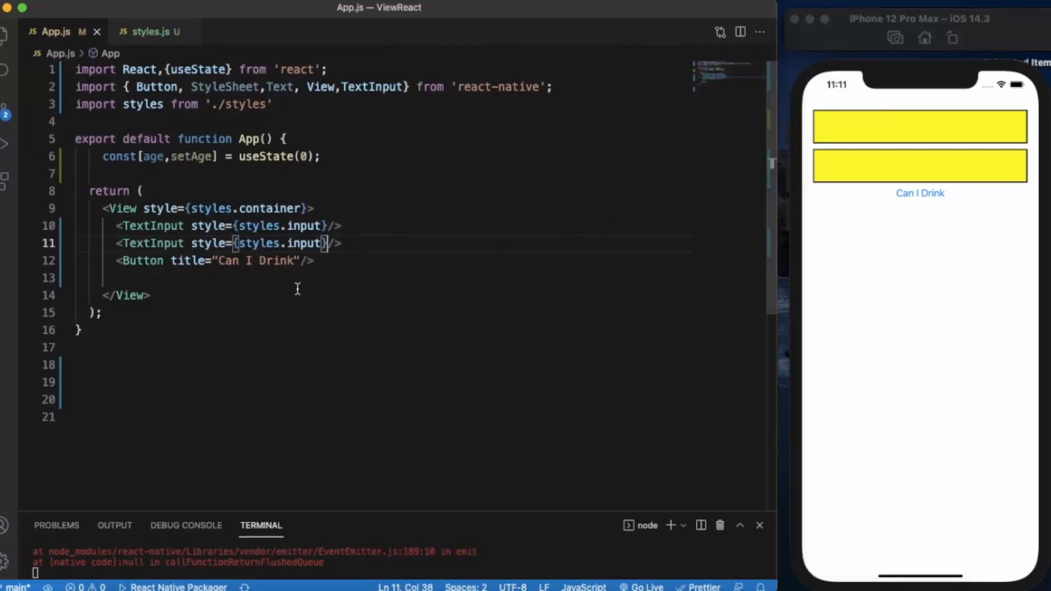
Step: Give the second TextInput onChangeText={(text)=>setAge(text)}
{"action": "type", "text": "onChangeText"}
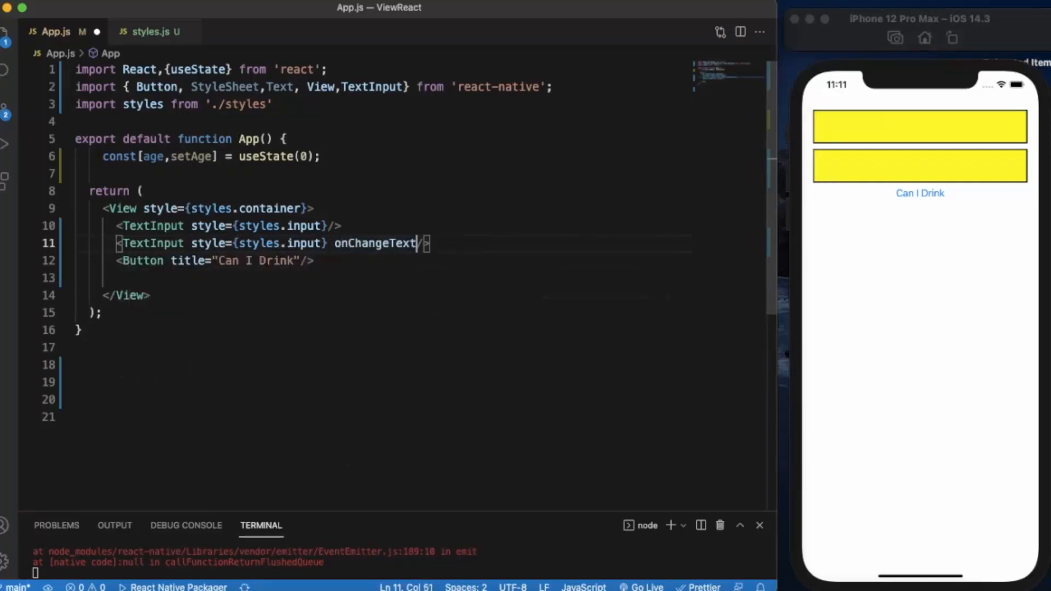
{"action": "type", "text": "={}"}
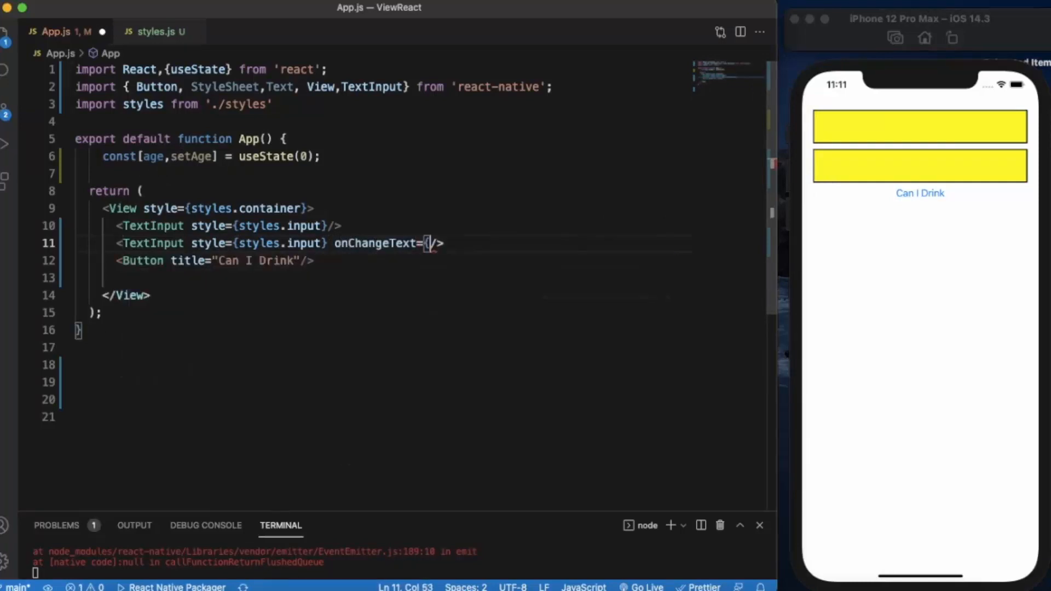
{"action": "type", "text": "}"}
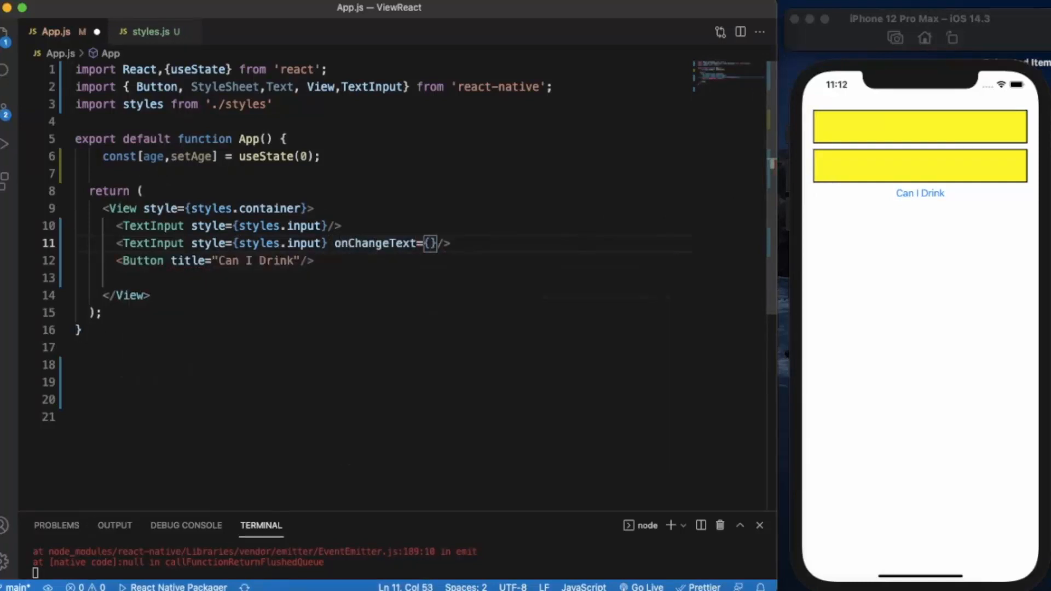
{"action": "type", "text": "(text"}
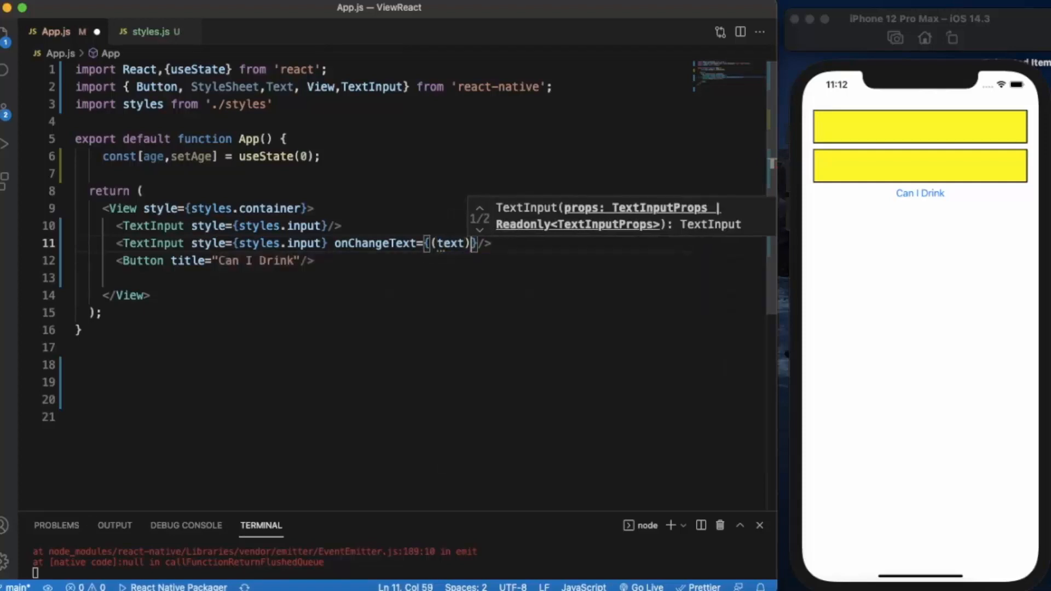
{"action": "type", "text": "=>"}
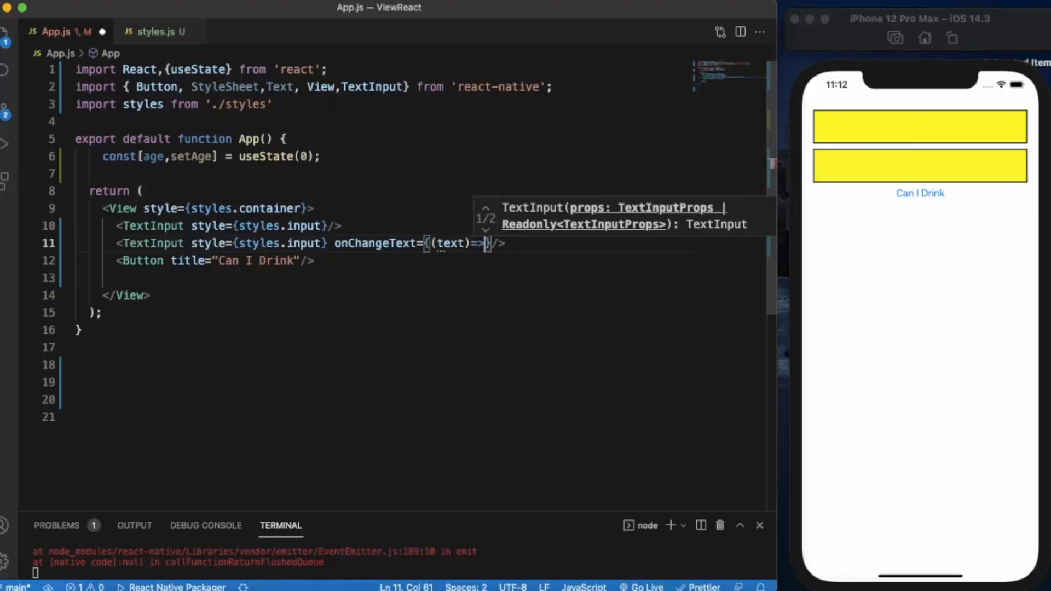
{"action": "type", "text": "setAge"}
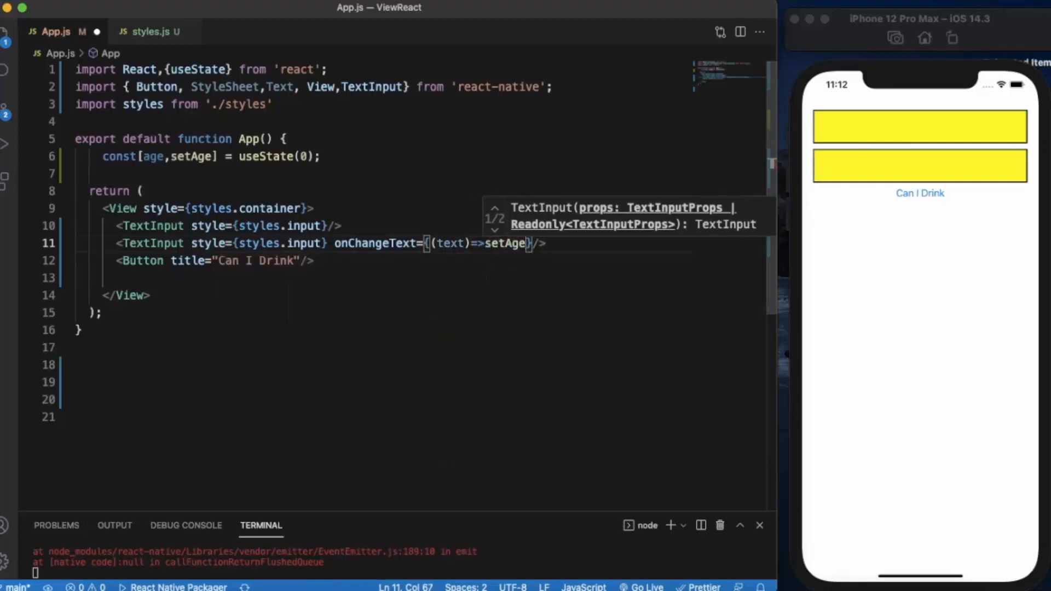
{"action": "type", "text": "(text"}
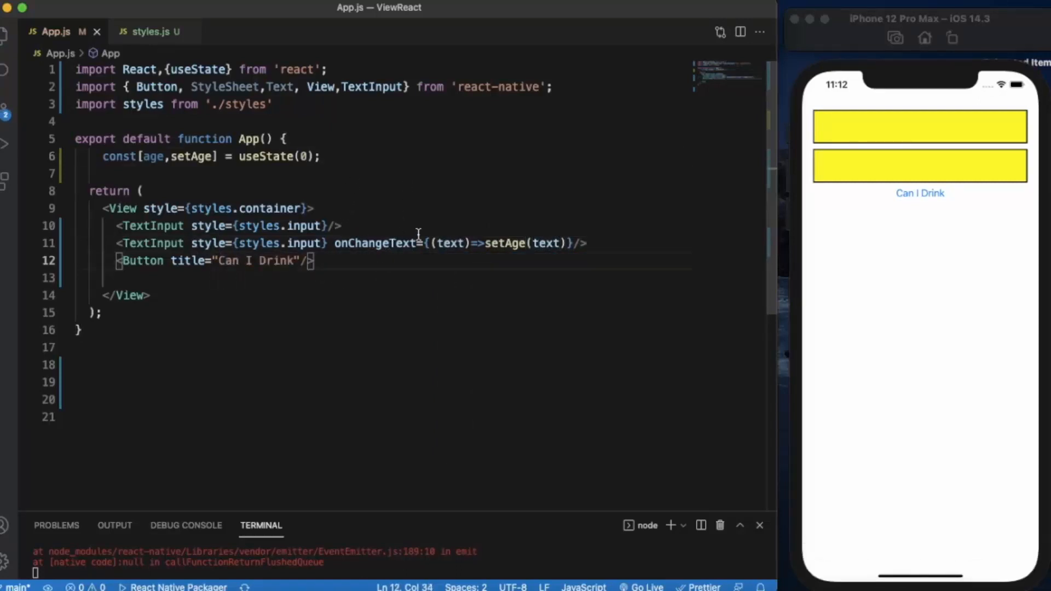
Step: Give the Can I Drink Button onPress={()=>ageHandler()}
{"action": "type", "text": "onPress="}
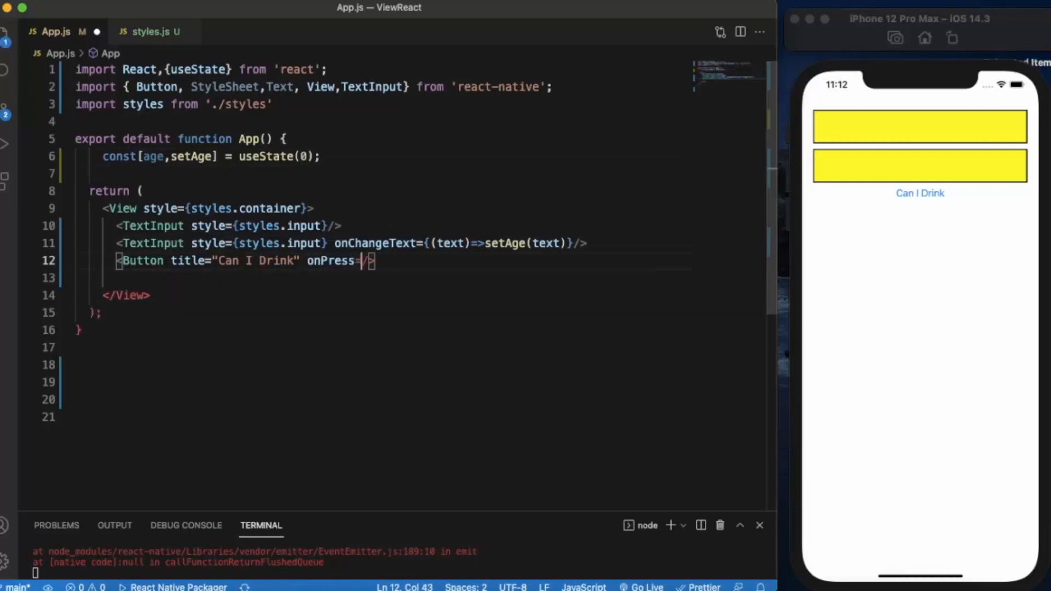
{"action": "type", "text": "{}"}
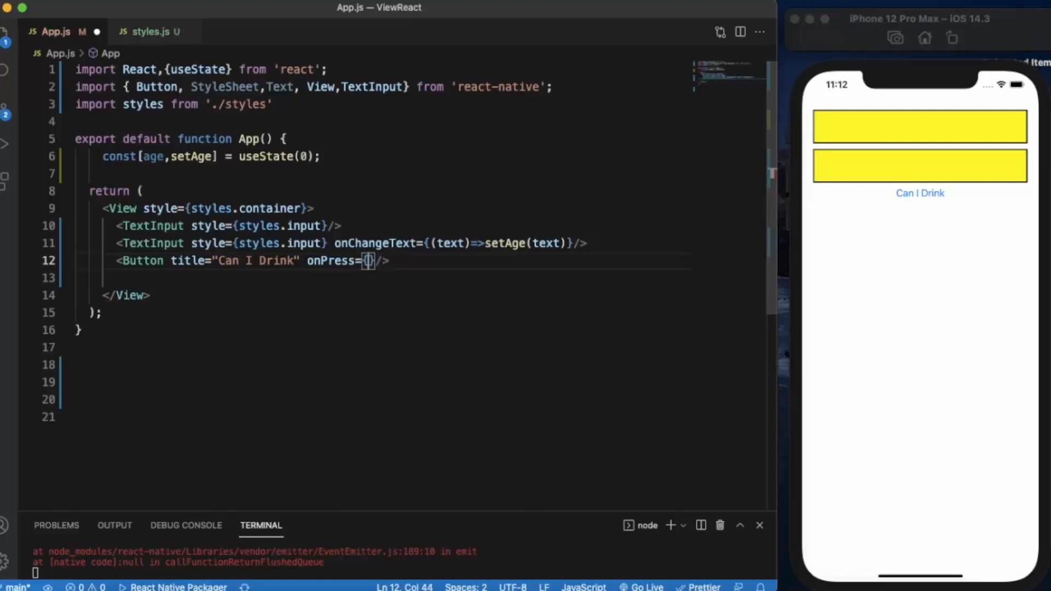
{"action": "type", "text": "()"}
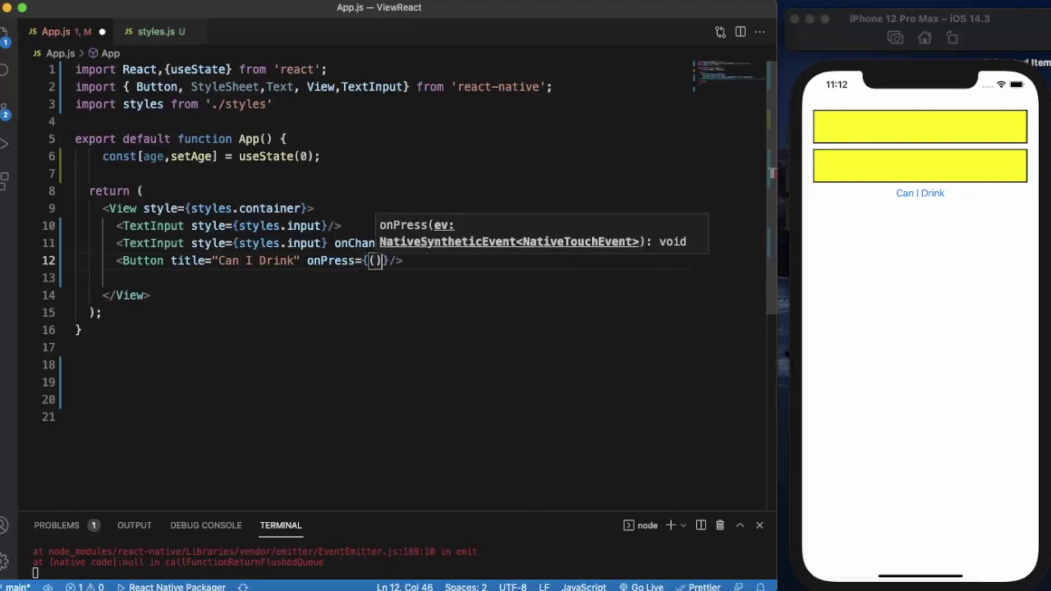
{"action": "type", "text": "=>"}
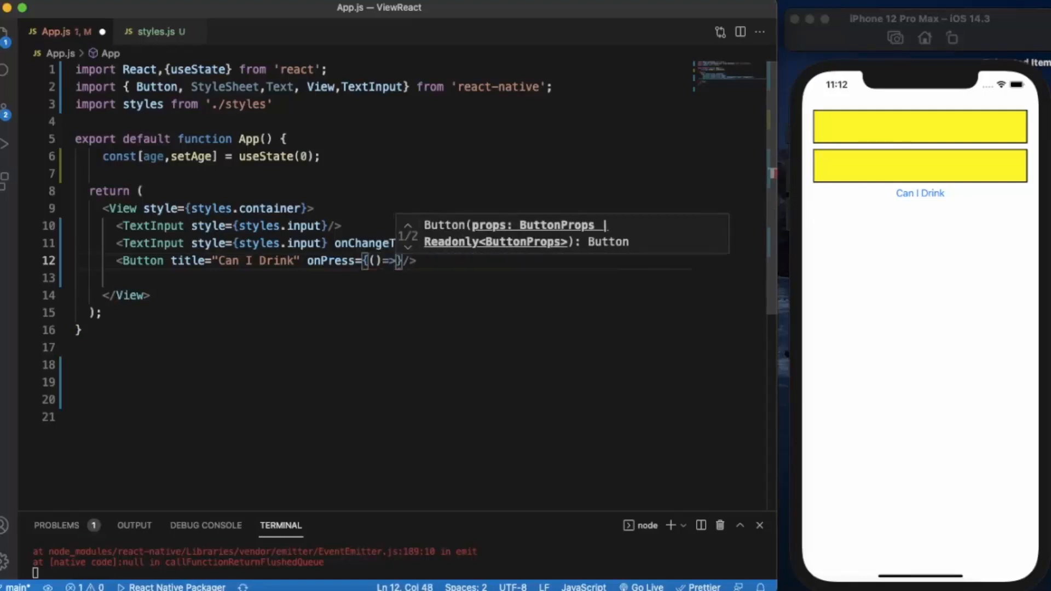
{"action": "type", "text": "ageHandler("}
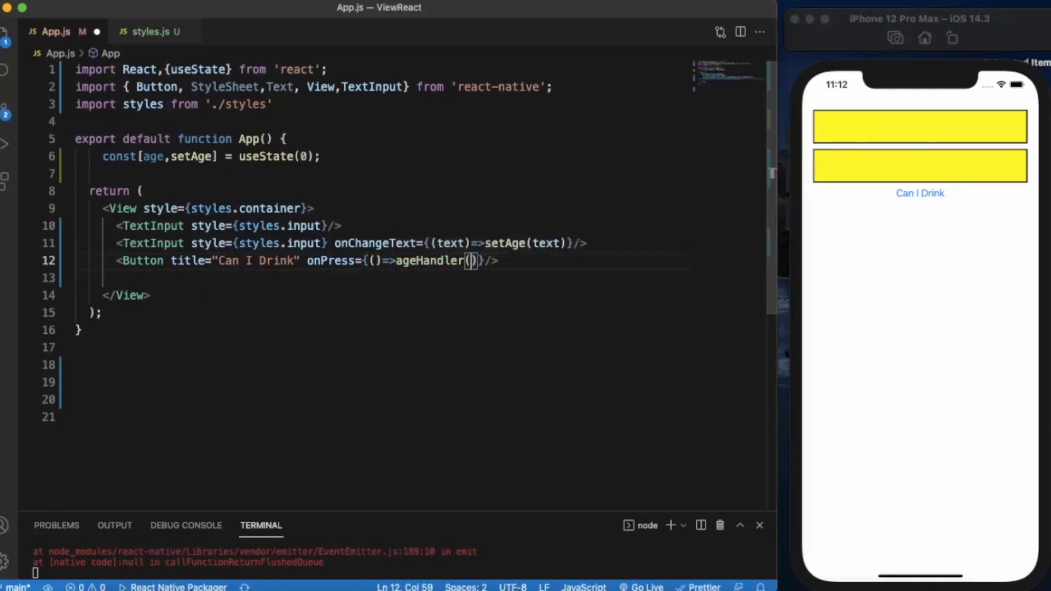
{"action": "mouse_move", "coordinate": [286, 208]}
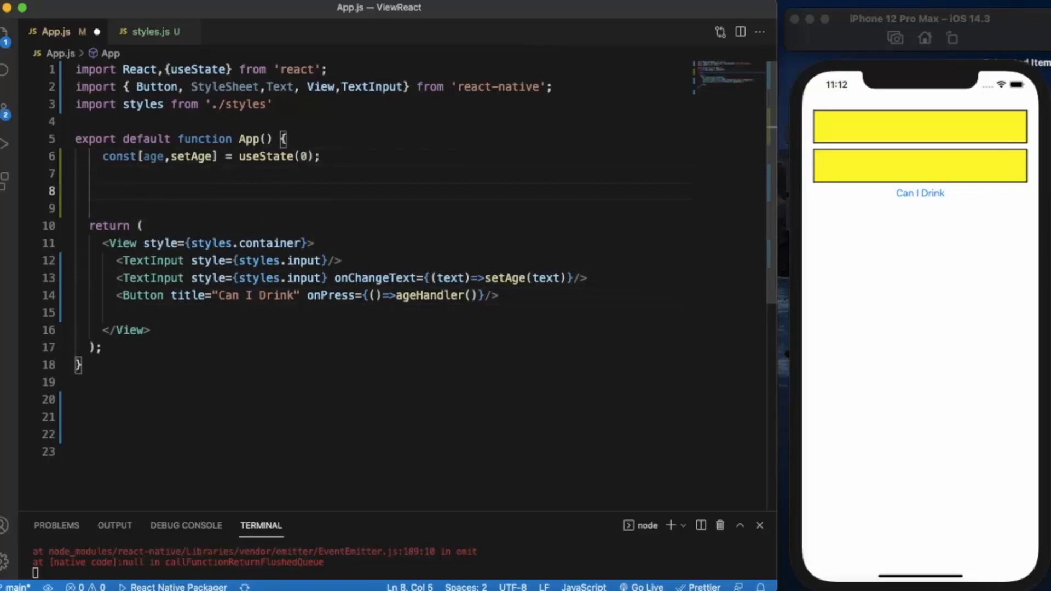
Step: Define const ageHandler = () =>{ containing an if(age>21){ check
{"action": "type", "text": "const a"}
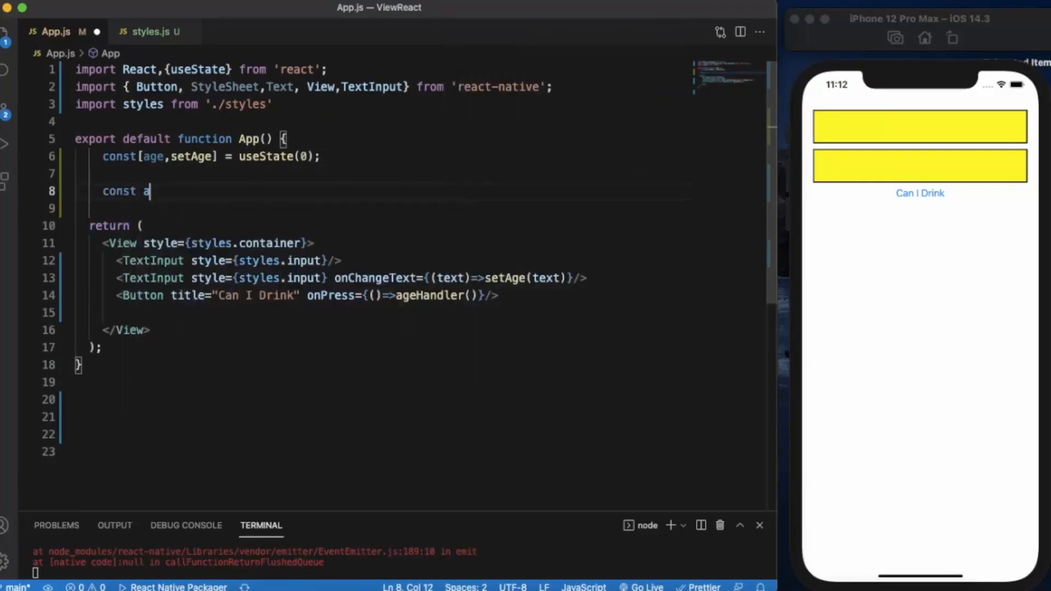
{"action": "type", "text": "geHandler"}
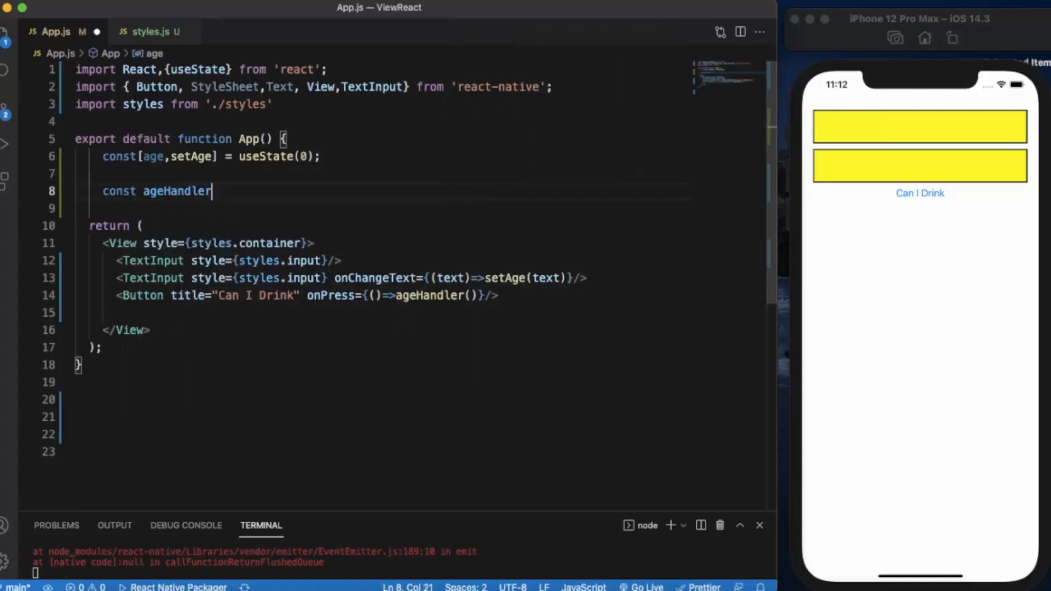
{"action": "type", "text": "= () ="}
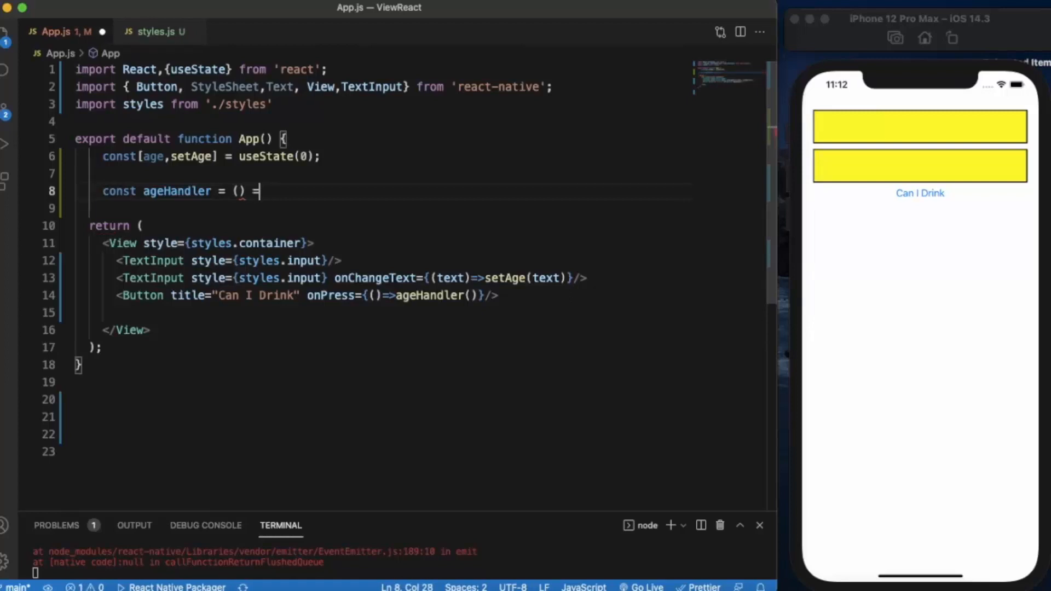
{"action": "type", "text": "{"}
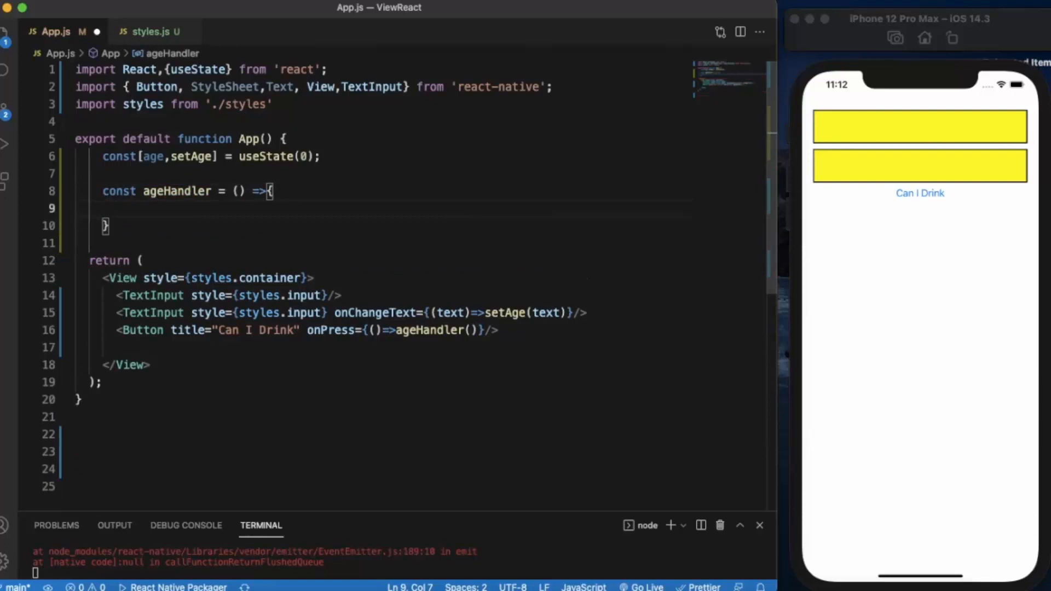
{"action": "type", "text": "if()"}
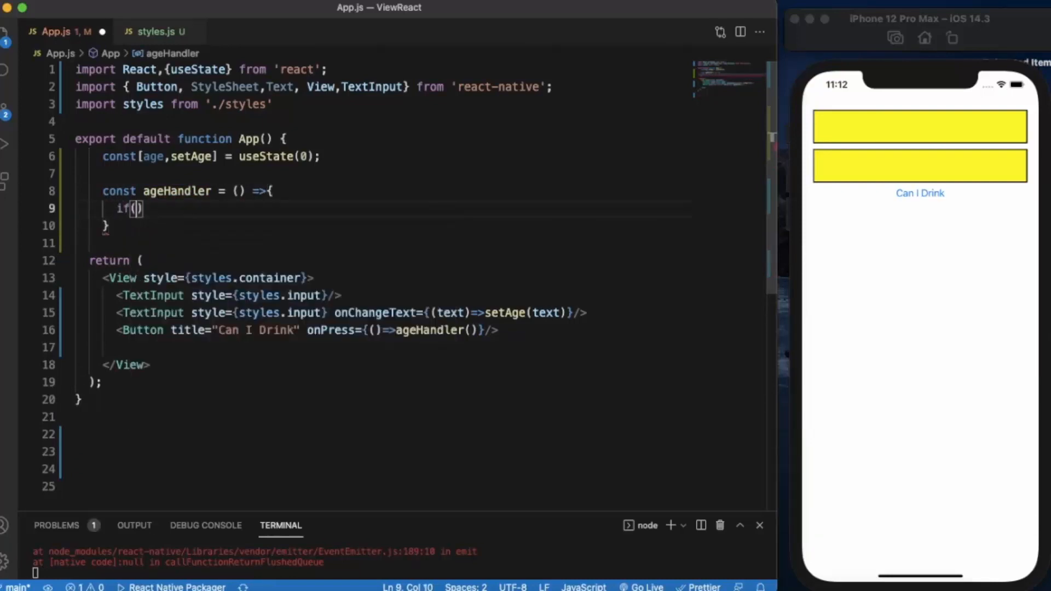
{"action": "type", "text": "age"}
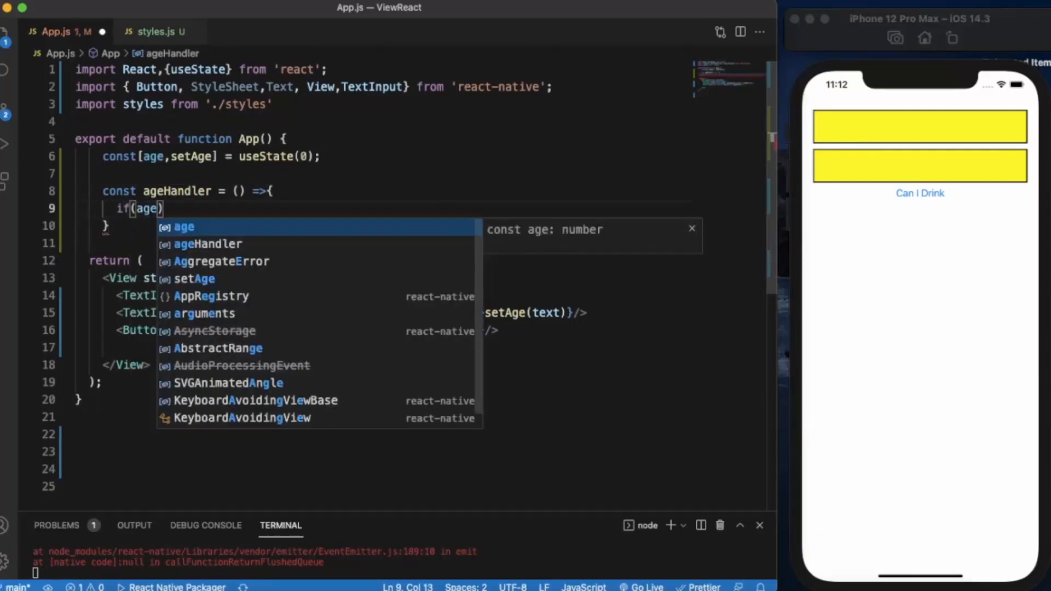
{"action": "type", "text": ">"}
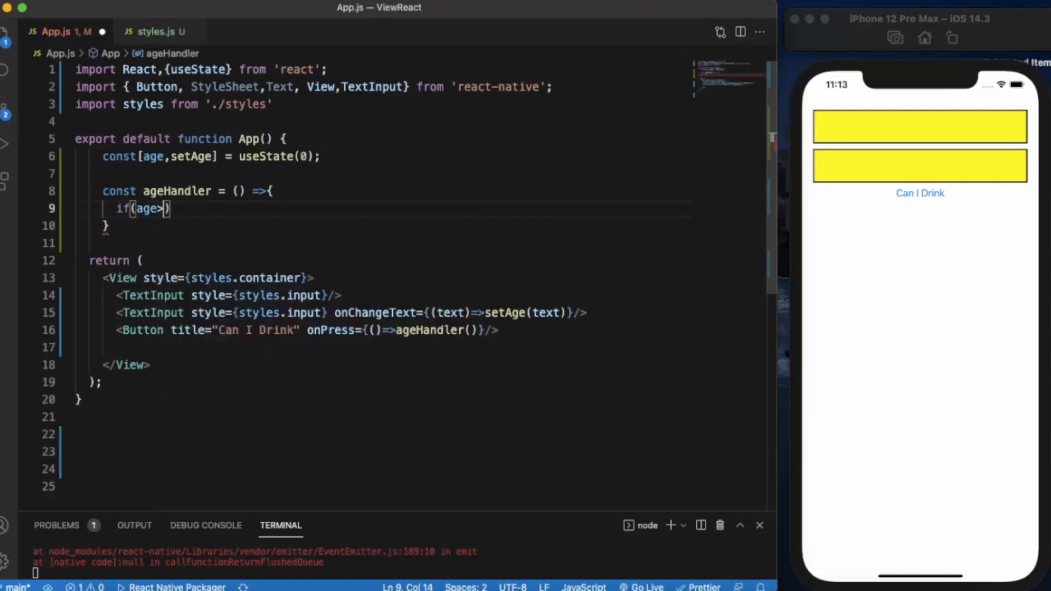
{"action": "type", "text": "21"}
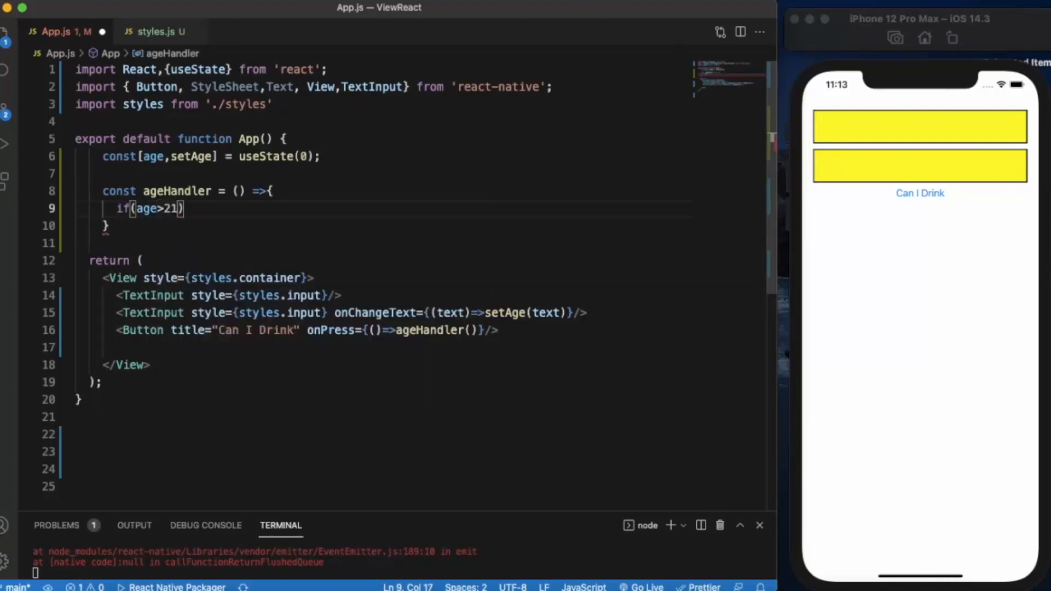
{"action": "type", "text": "{"}
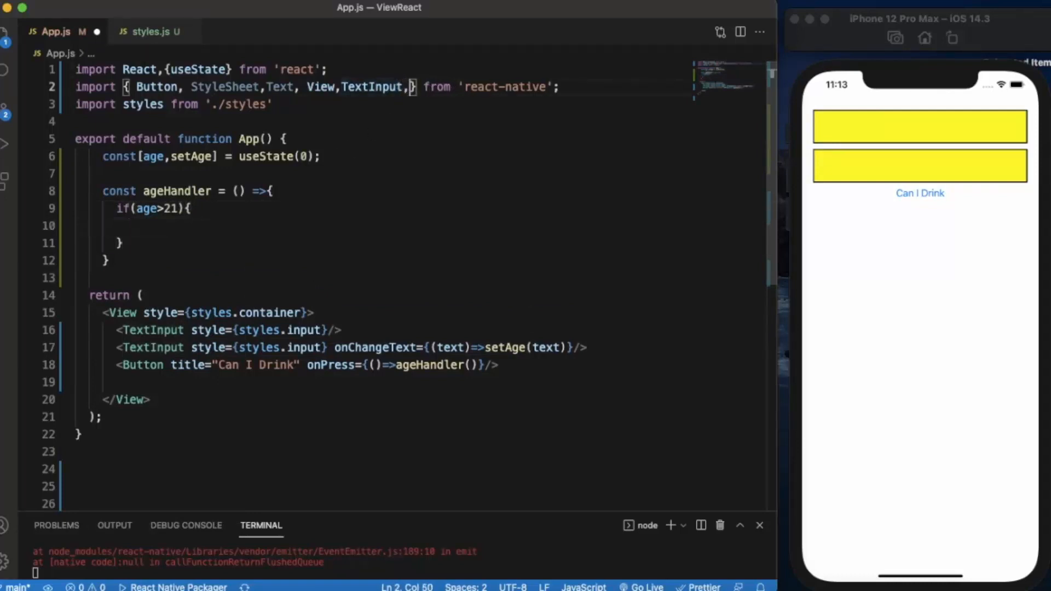
Step: Add Alert to the react-native imports and begin an Alert.alert call inside the if block
{"action": "type", "text": "ALert"}
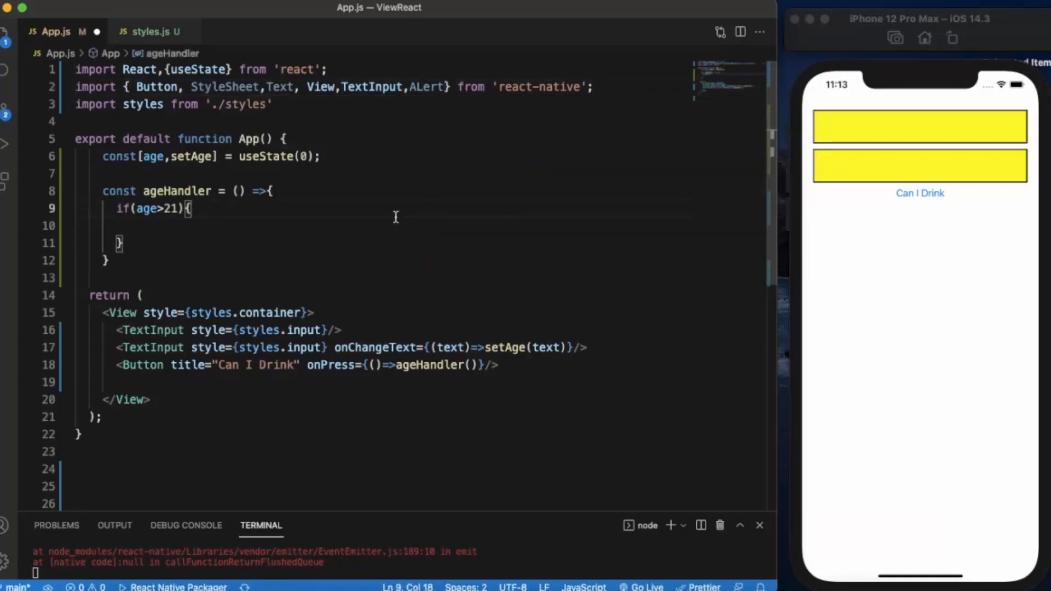
{"action": "double_click", "coordinate": [427, 87]}
{"action": "type", "text": "l"}
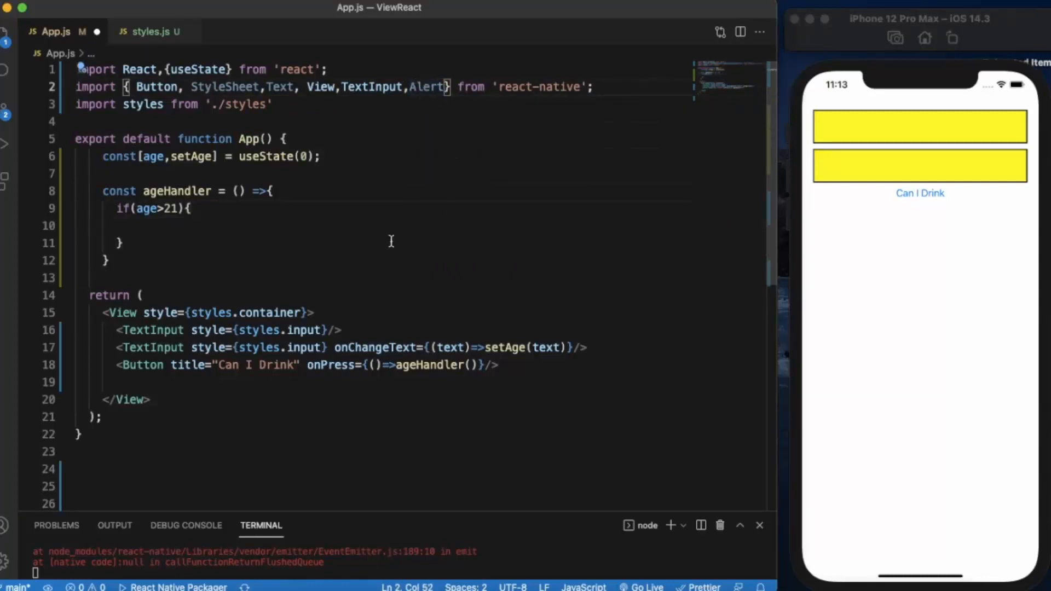
{"action": "left_click", "coordinate": [161, 226]}
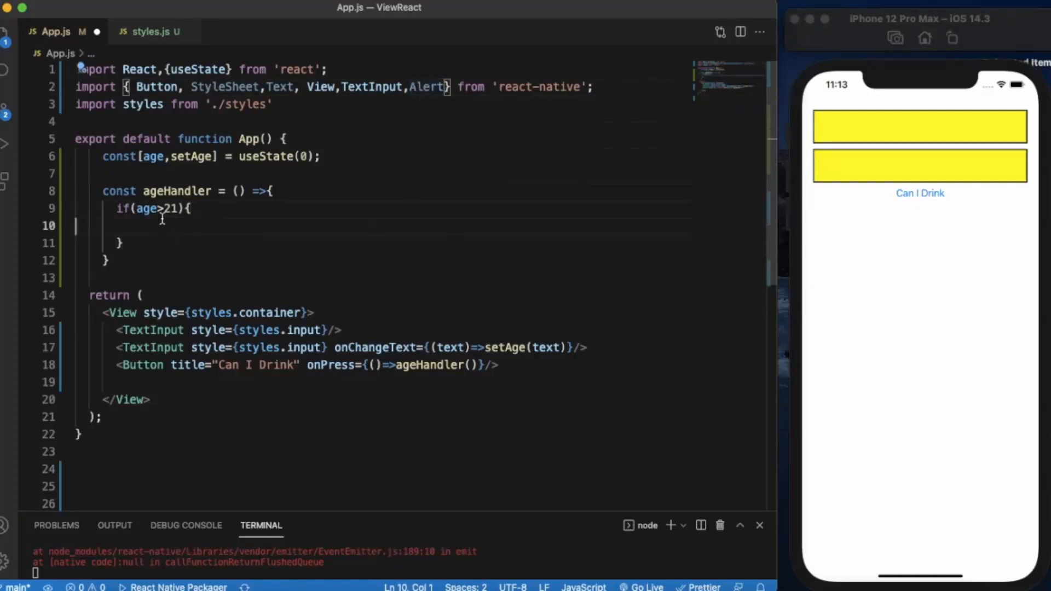
{"action": "type", "text": "A"}
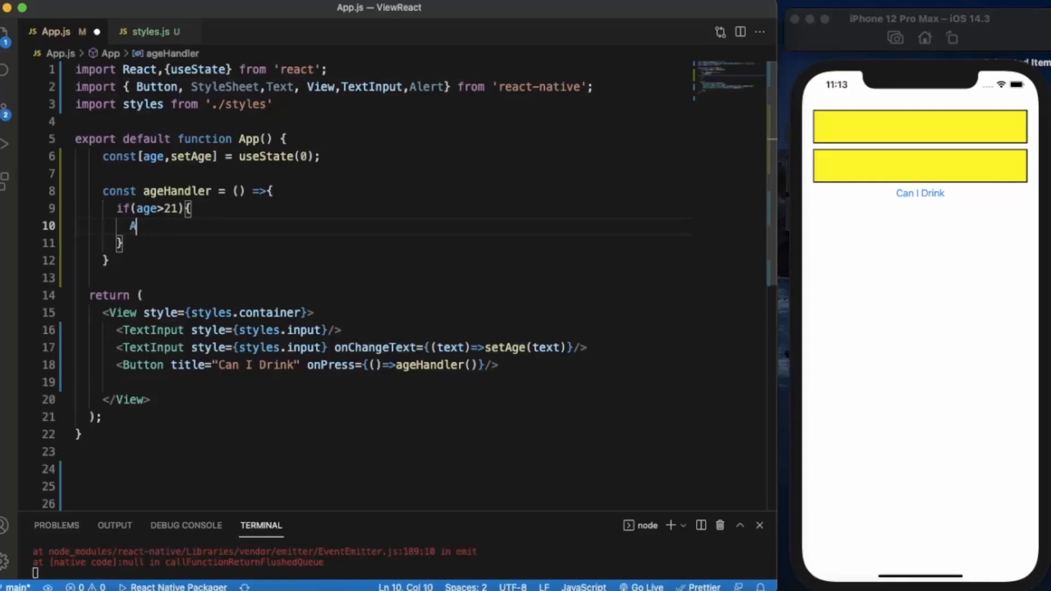
{"action": "type", "text": "lert.alert("}
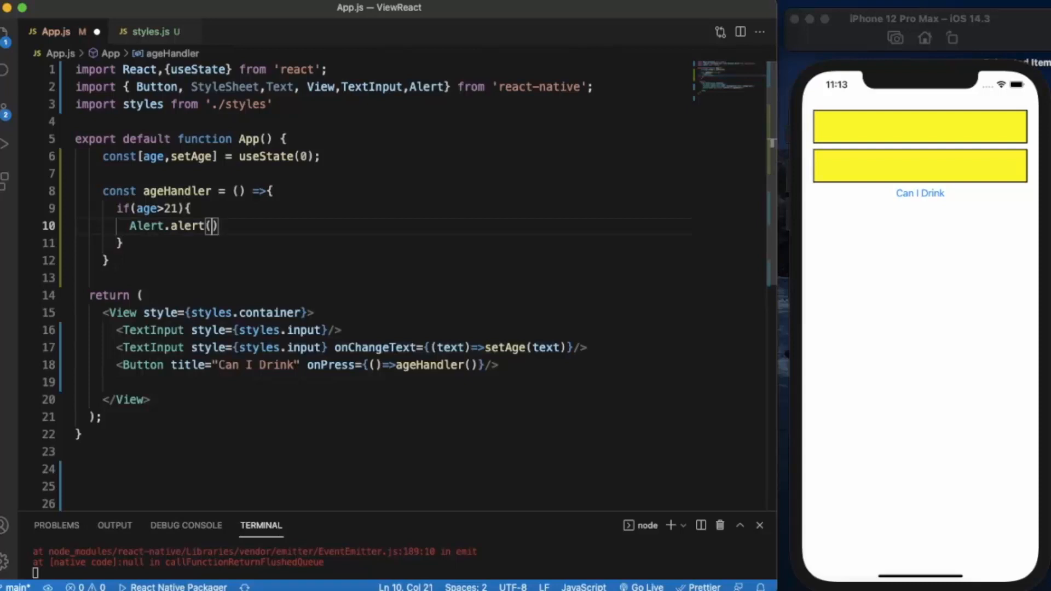
Step: Fill the alert arguments with title "Yay!!" and message "You can drink"
{"action": "left_click", "coordinate": [211, 226]}
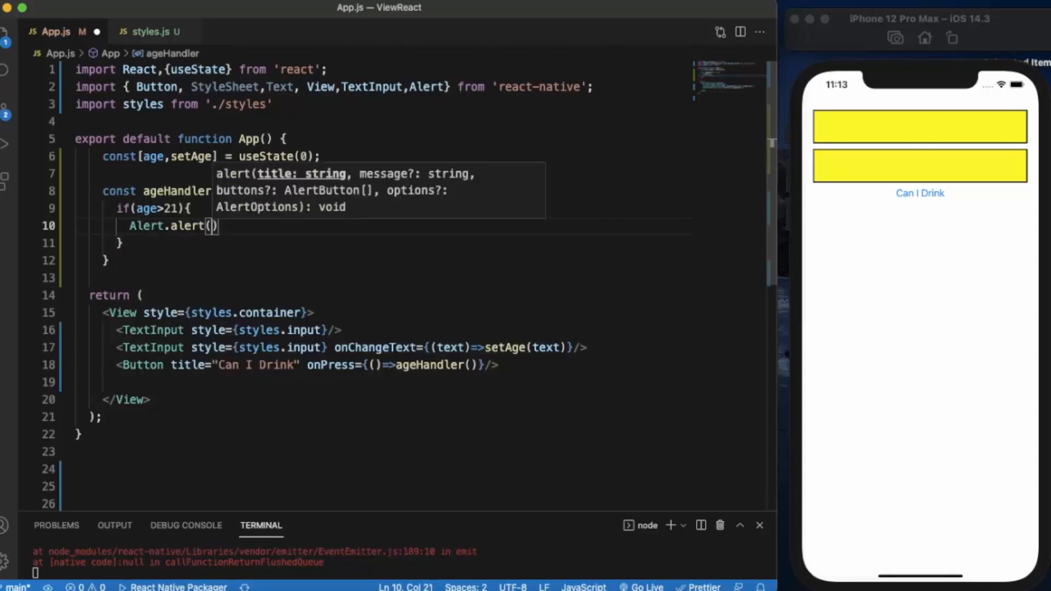
{"action": "type", "text": "\""}
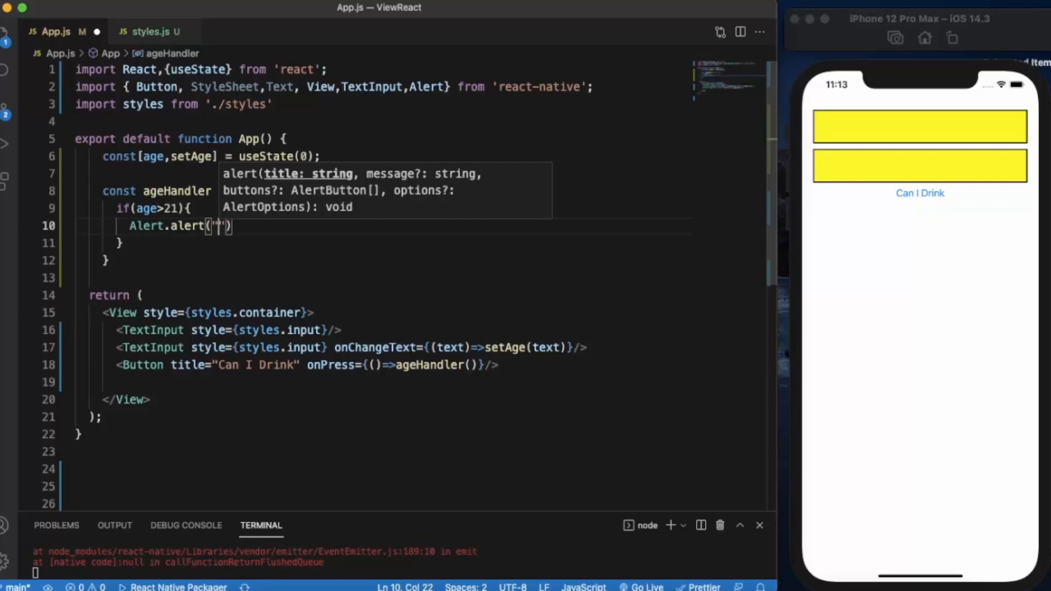
{"action": "type", "text": "Y"}
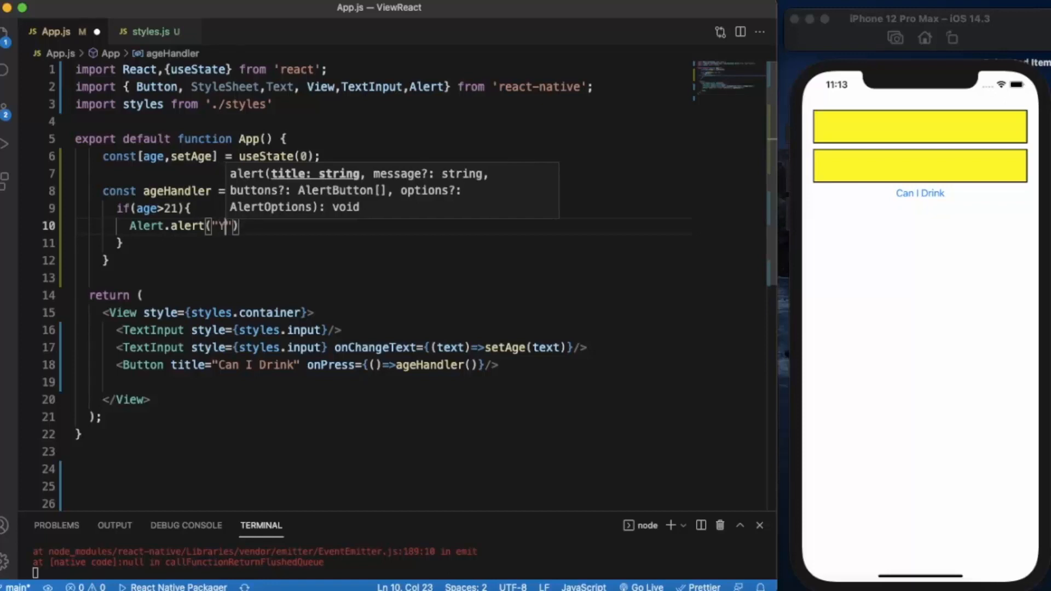
{"action": "type", "text": "ay!!"}
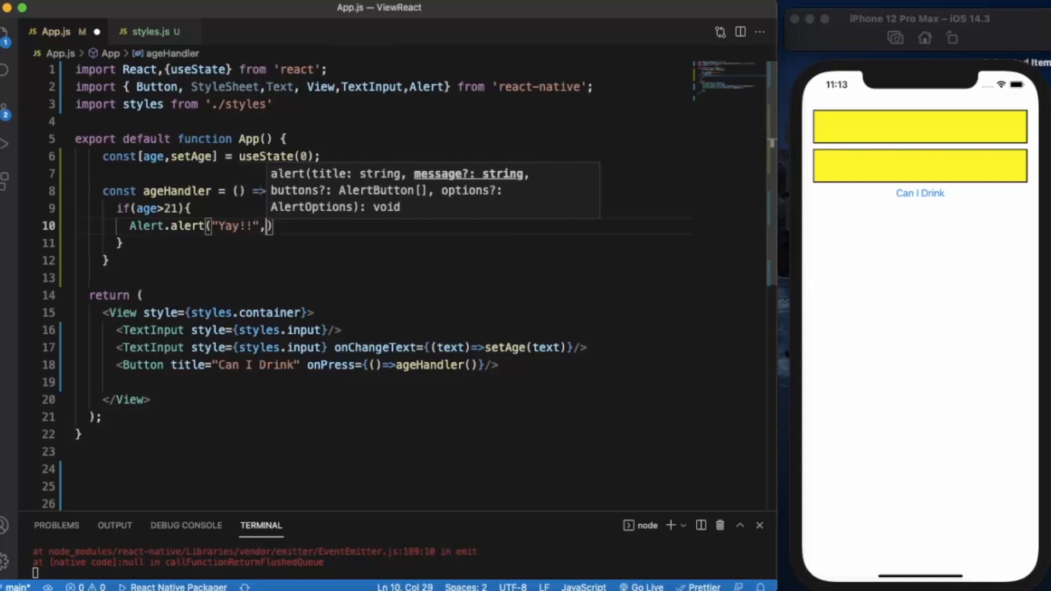
{"action": "type", "text": "\"Y\""}
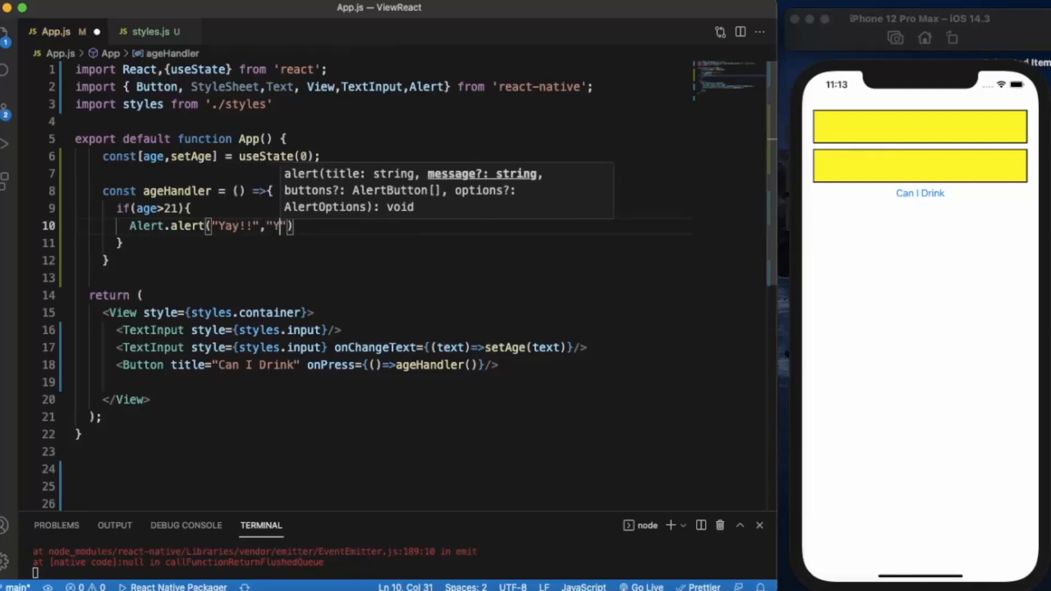
{"action": "type", "text": "ou can d"}
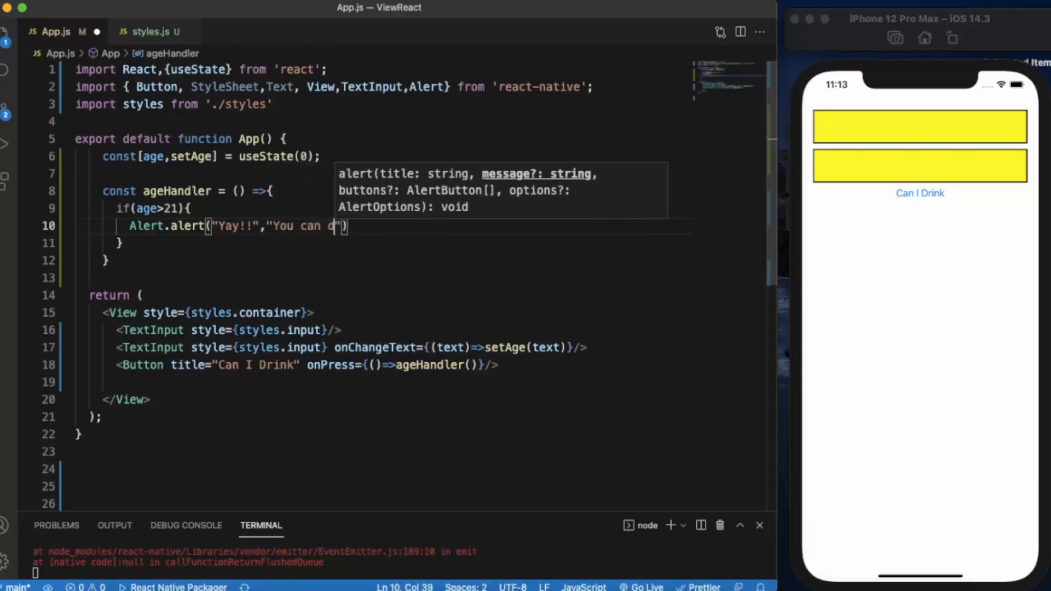
{"action": "type", "text": "rink"}
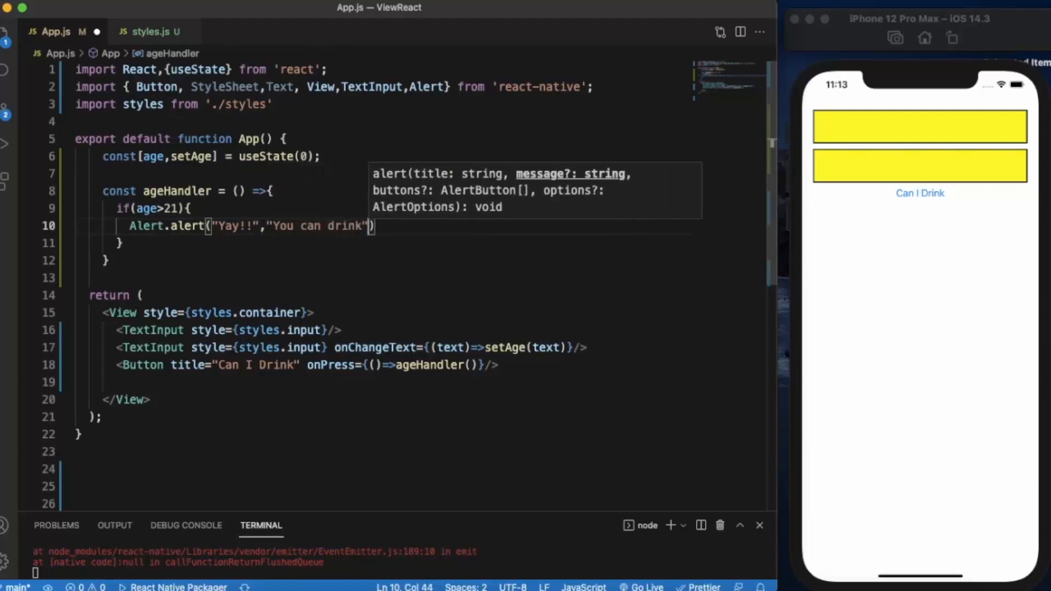
Step: Add an else{} branch containing an Alert.alert titled "oops"
{"action": "type", "text": "e"}
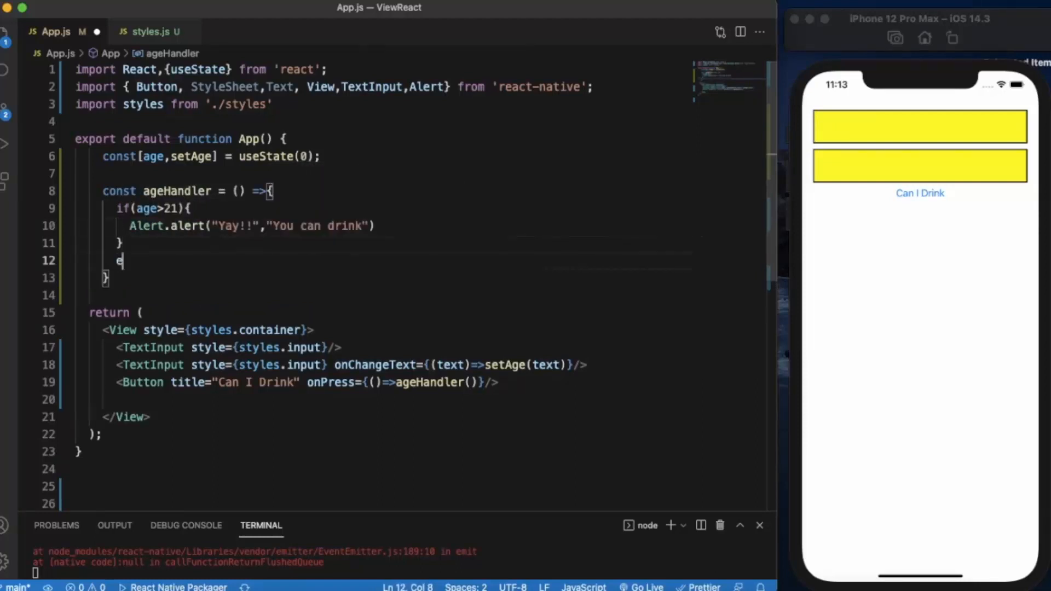
{"action": "type", "text": "lse{}"}
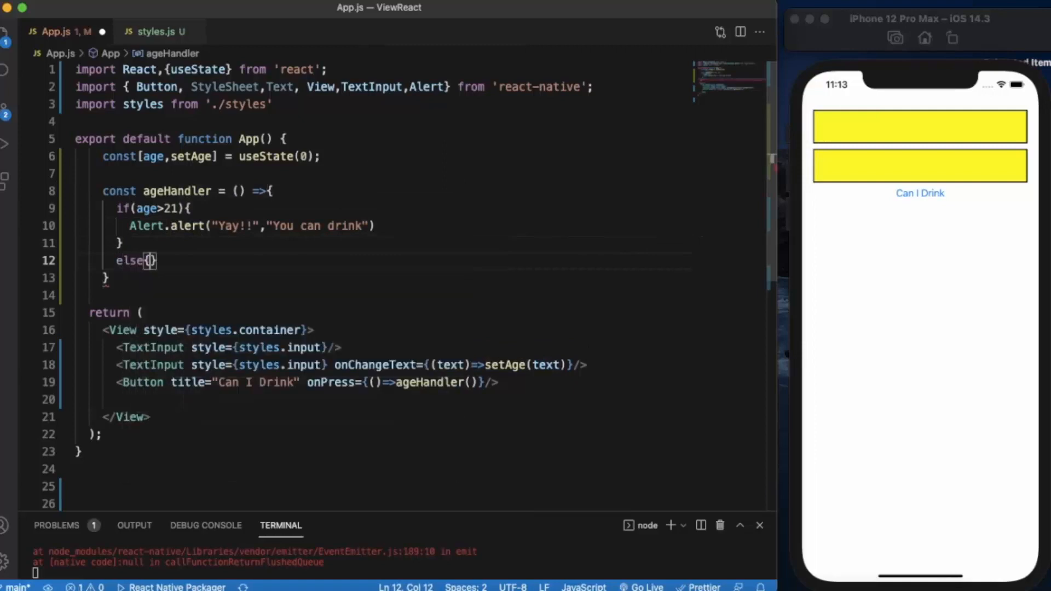
{"action": "type", "text": "Ale"}
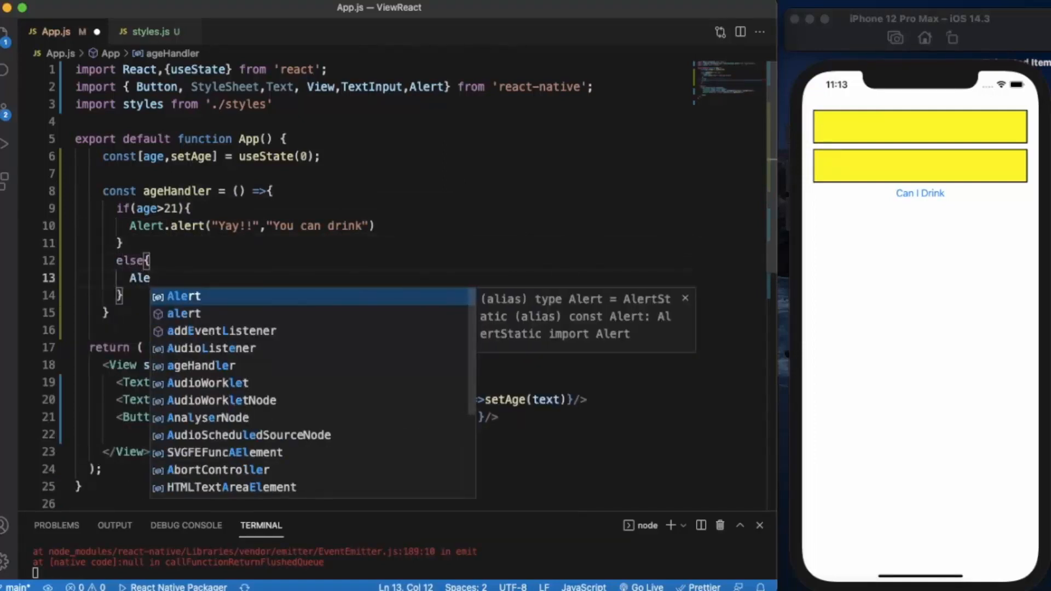
{"action": "type", "text": ".alert(\"OOO\""}
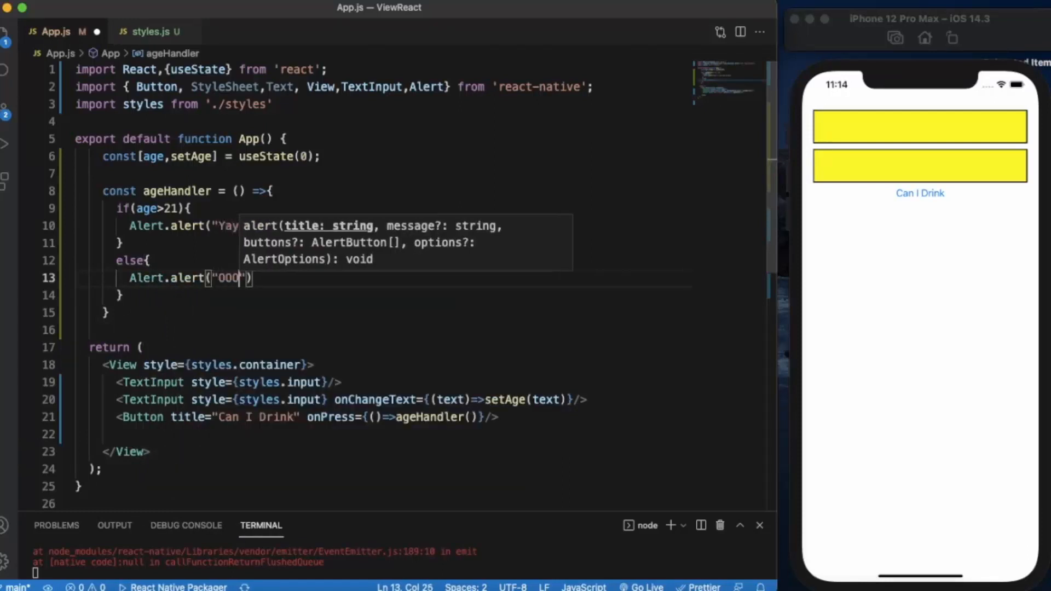
{"action": "type", "text": "ps"}
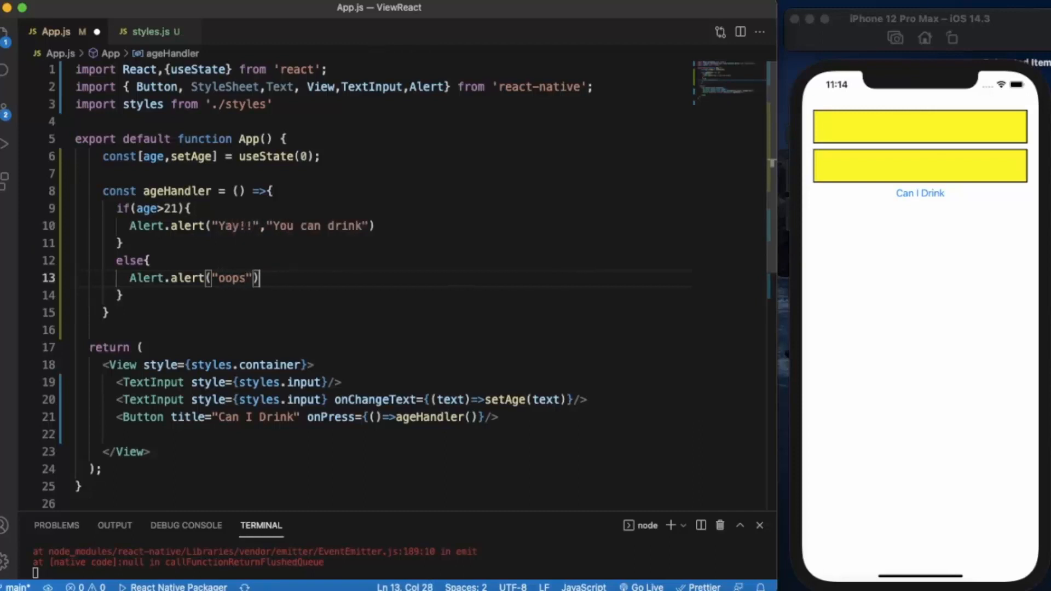
Step: Complete the alert message as "Sorry, You can not drink"
{"action": "type", "text": ","}
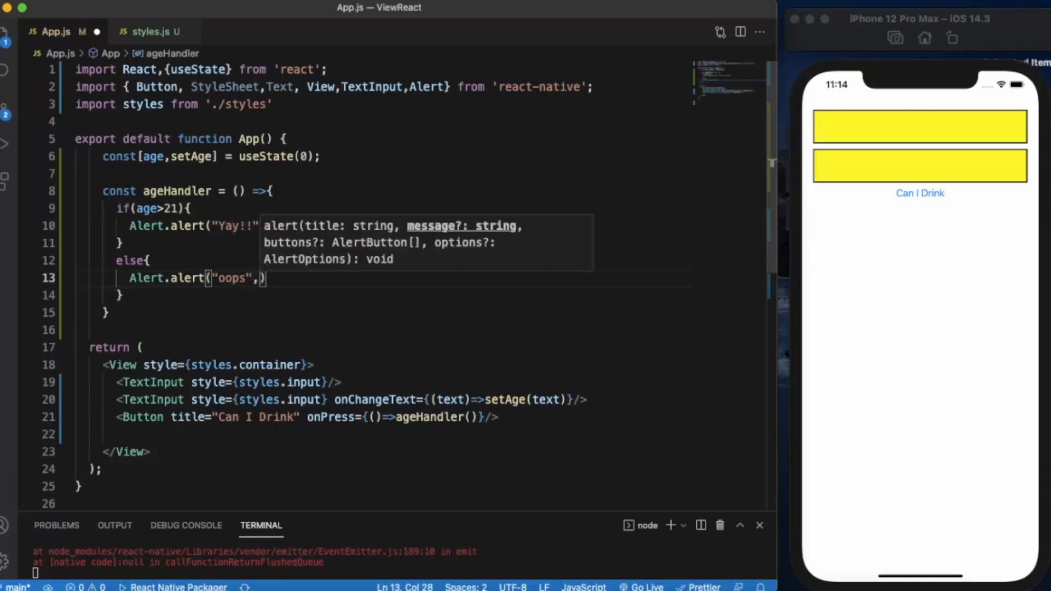
{"action": "type", "text": "\"You\""}
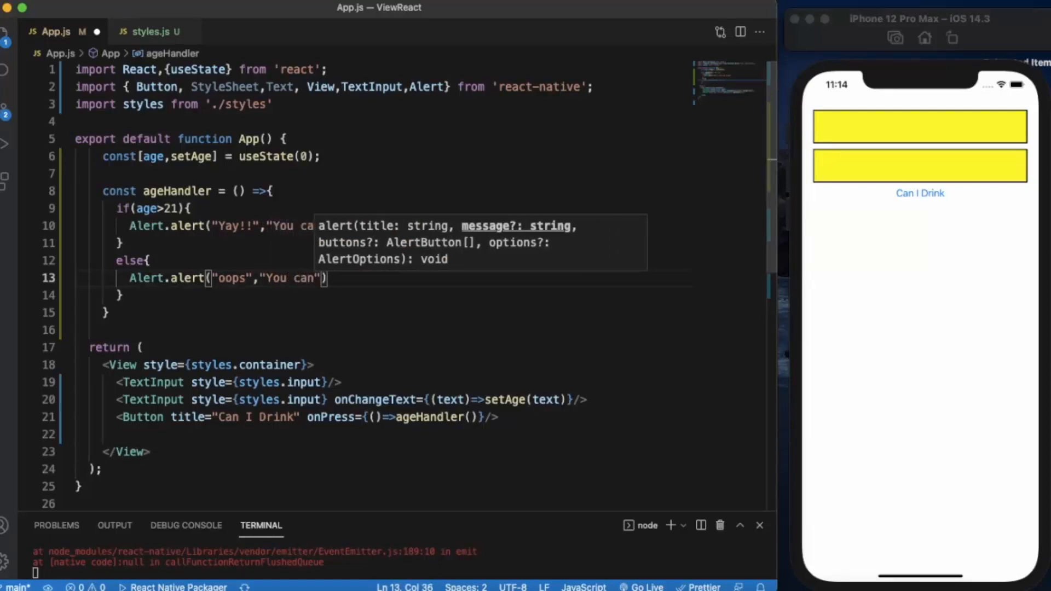
{"action": "type", "text": "not dr"}
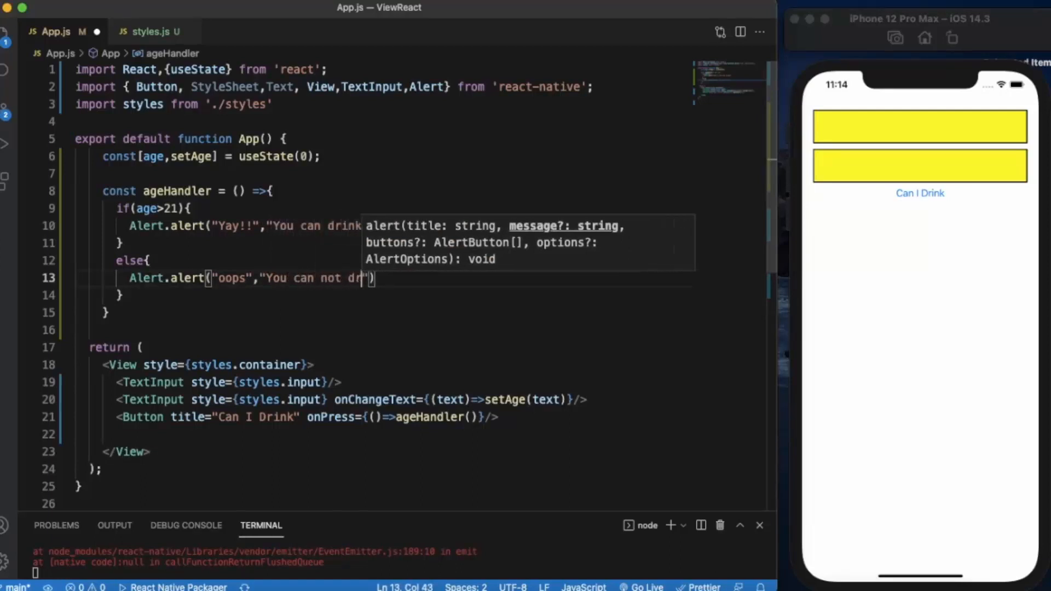
{"action": "type", "text": "nk"}
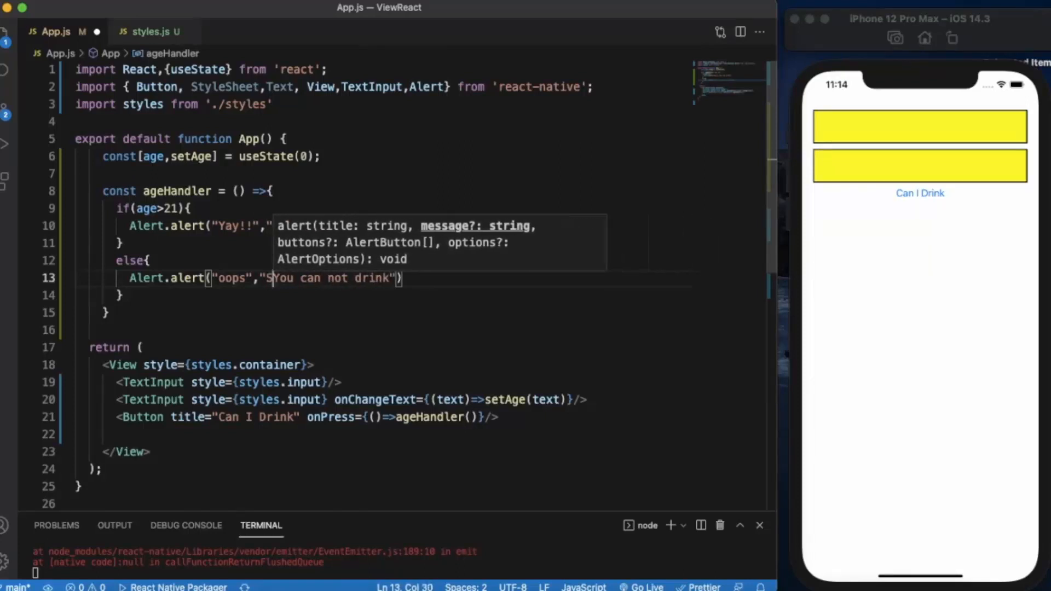
{"action": "type", "text": "orry"}
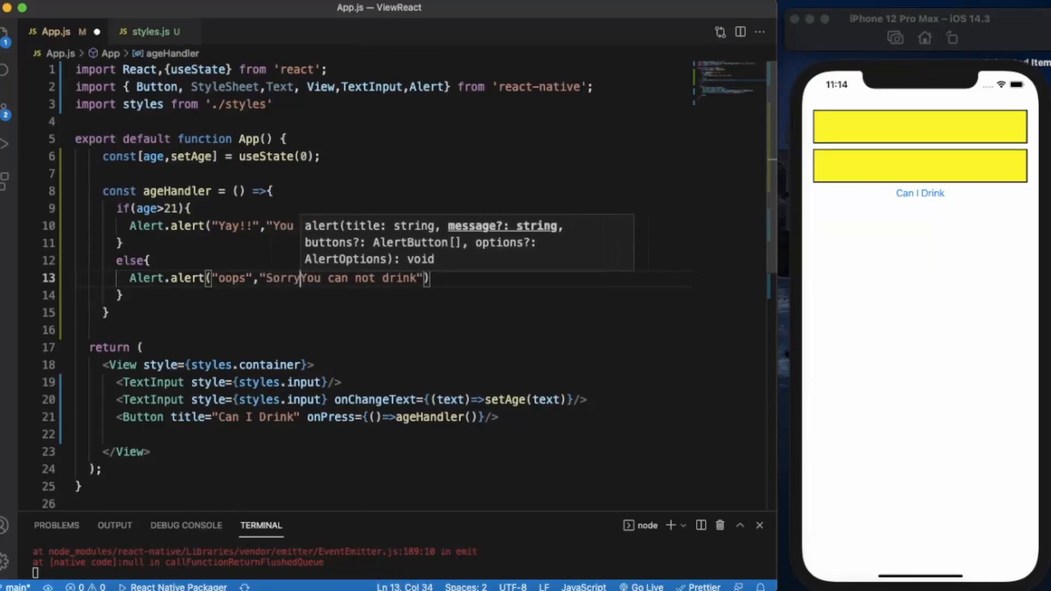
{"action": "type", "text": ","}
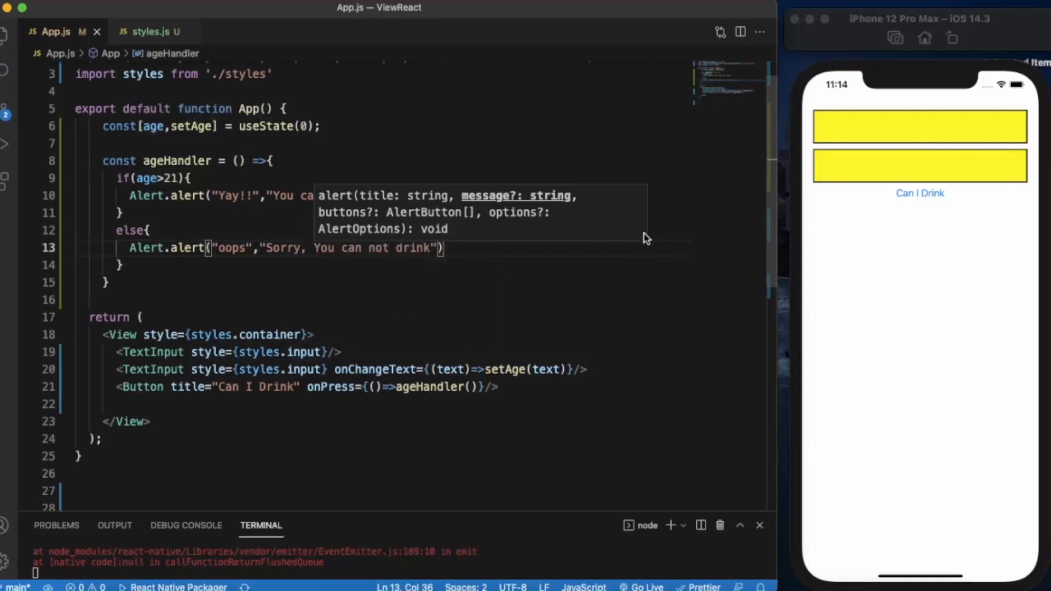
{"action": "mouse_move", "coordinate": [491, 409]}
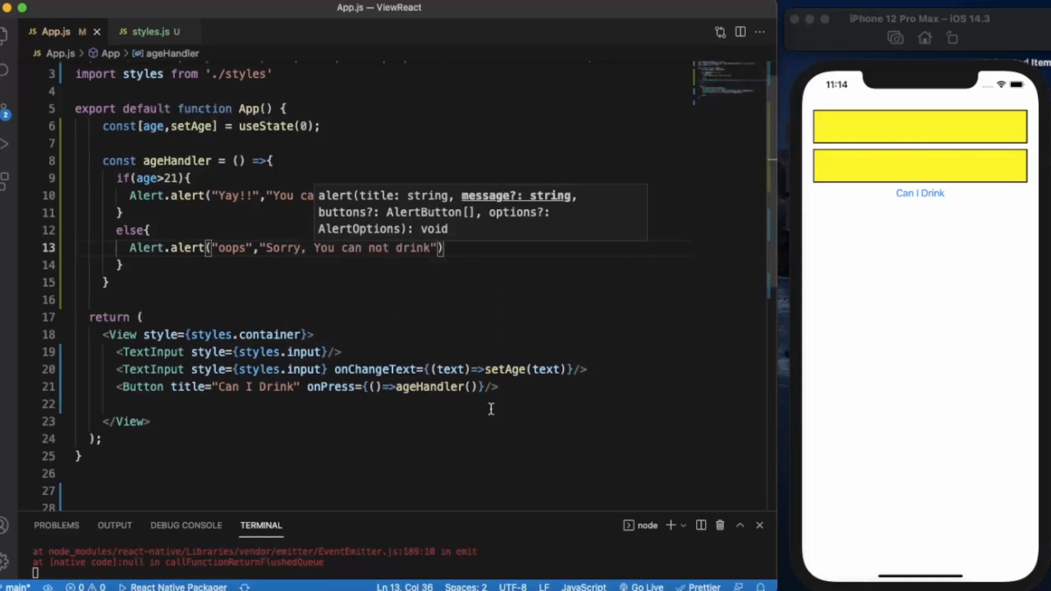
{"action": "mouse_move", "coordinate": [421, 398]}
{"action": "type", "text": "Br"}
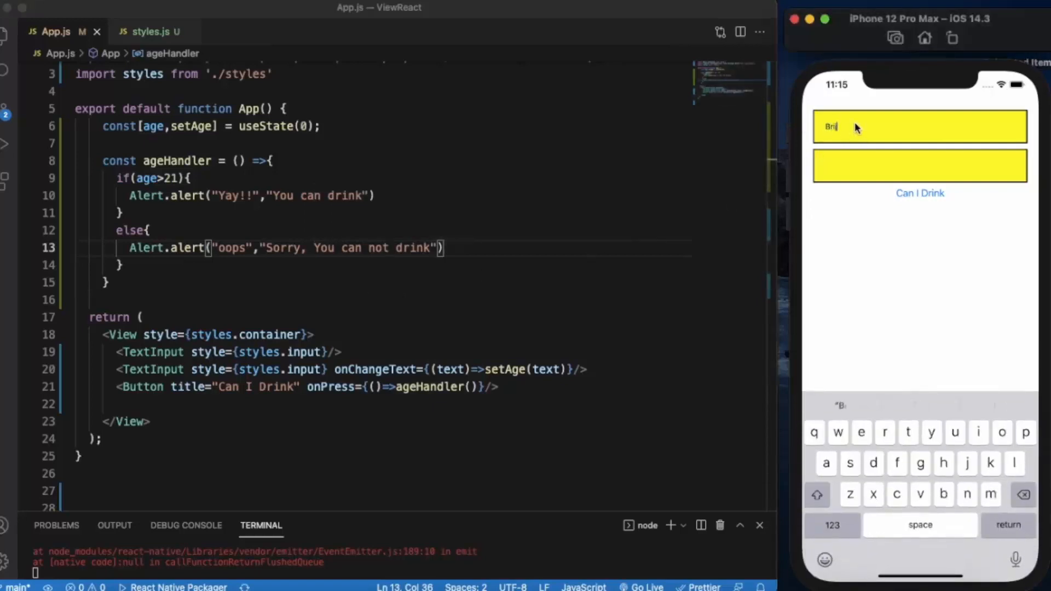
Step: Enter a name and age 24 to get the "Yay!!" alert, then age 19 to get "oops"
{"action": "left_click", "coordinate": [920, 167]}
{"action": "type", "text": "24"}
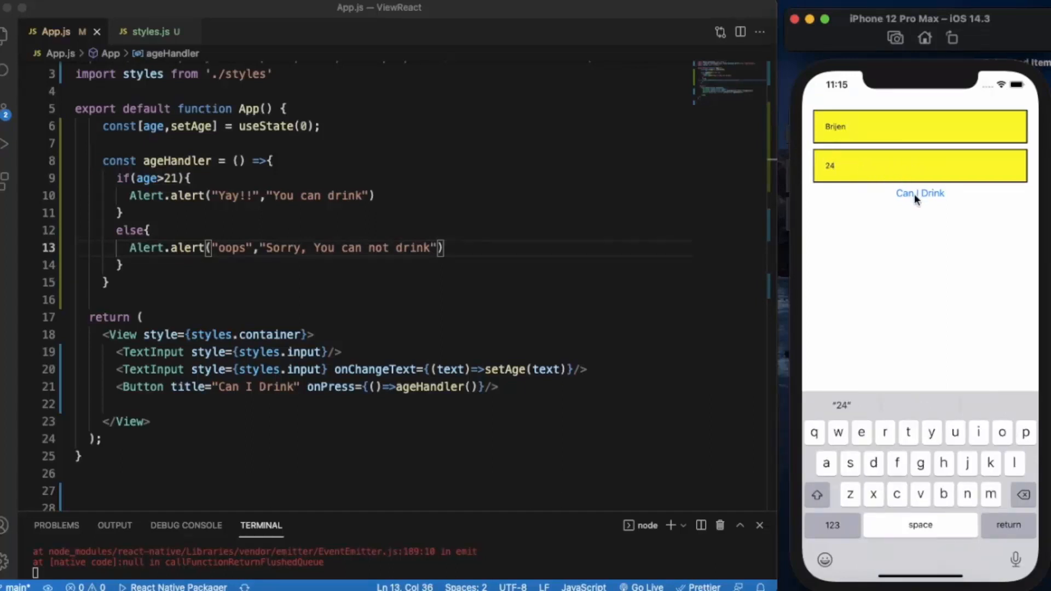
{"action": "left_click", "coordinate": [919, 192]}
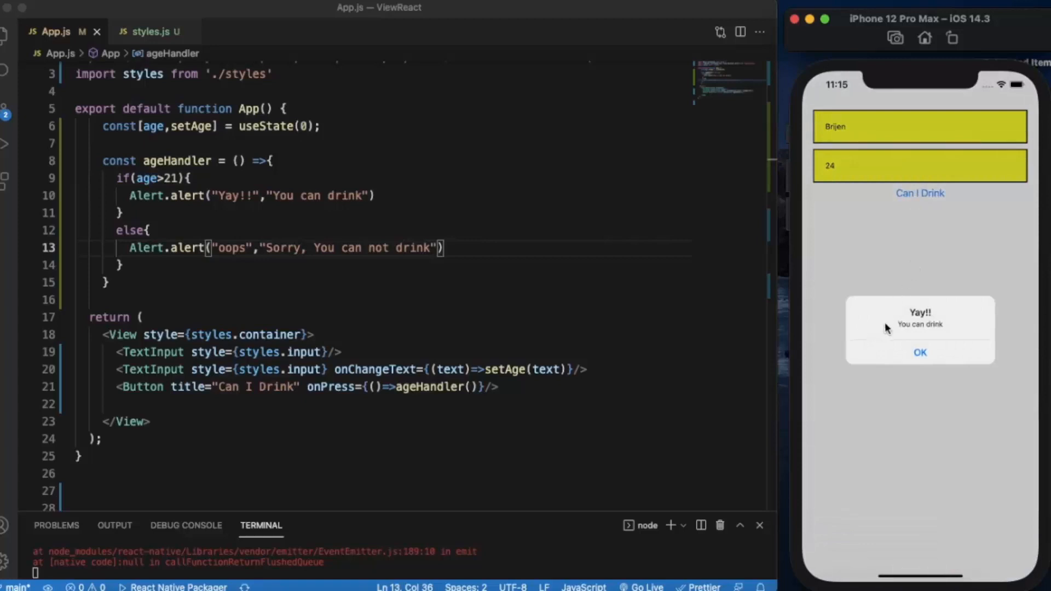
{"action": "mouse_move", "coordinate": [895, 326]}
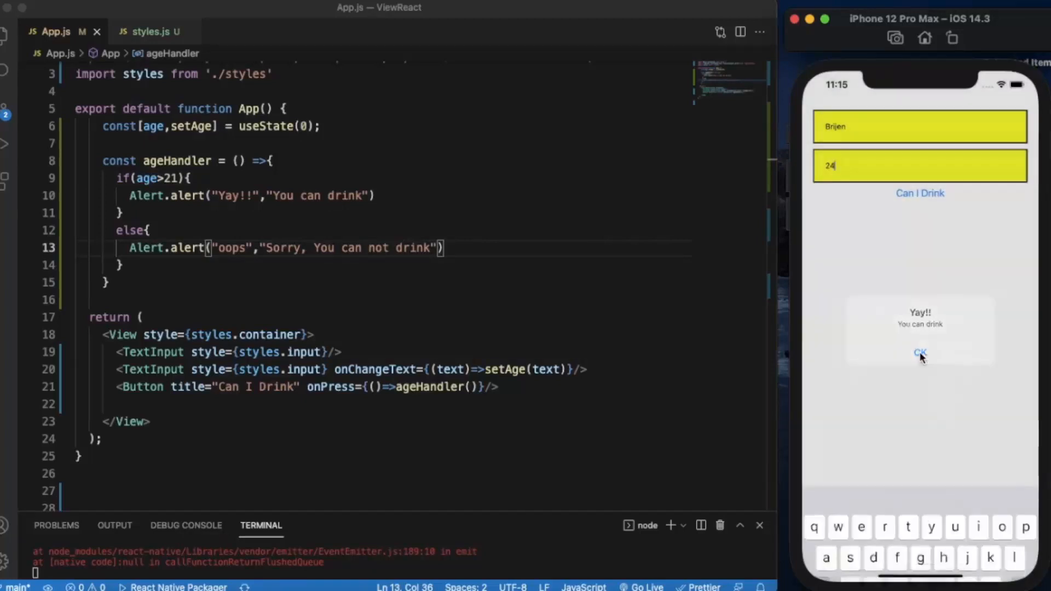
{"action": "left_click", "coordinate": [919, 353]}
{"action": "type", "text": "1"}
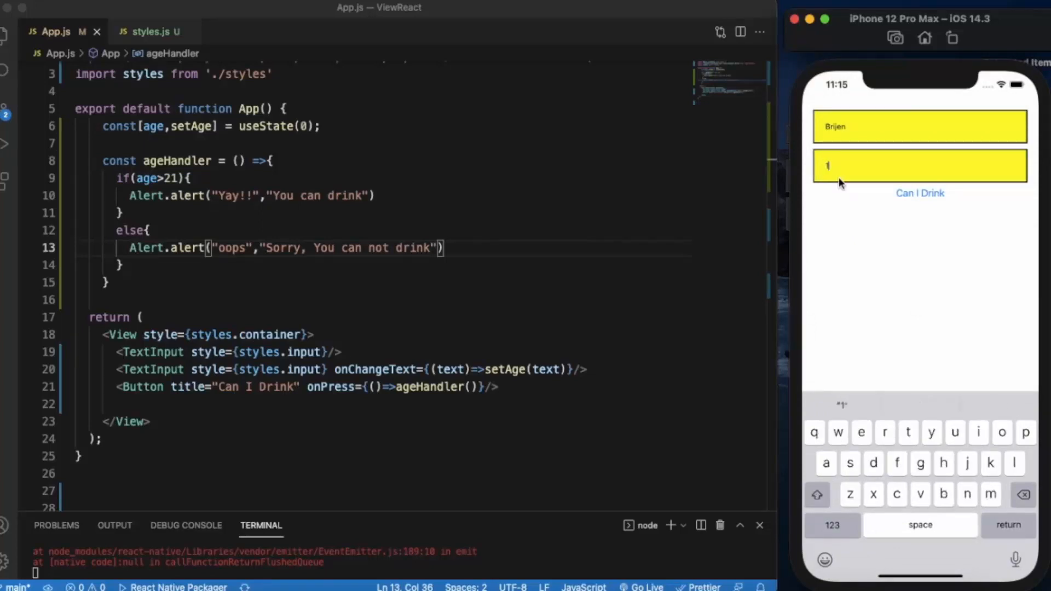
{"action": "left_click", "coordinate": [920, 192]}
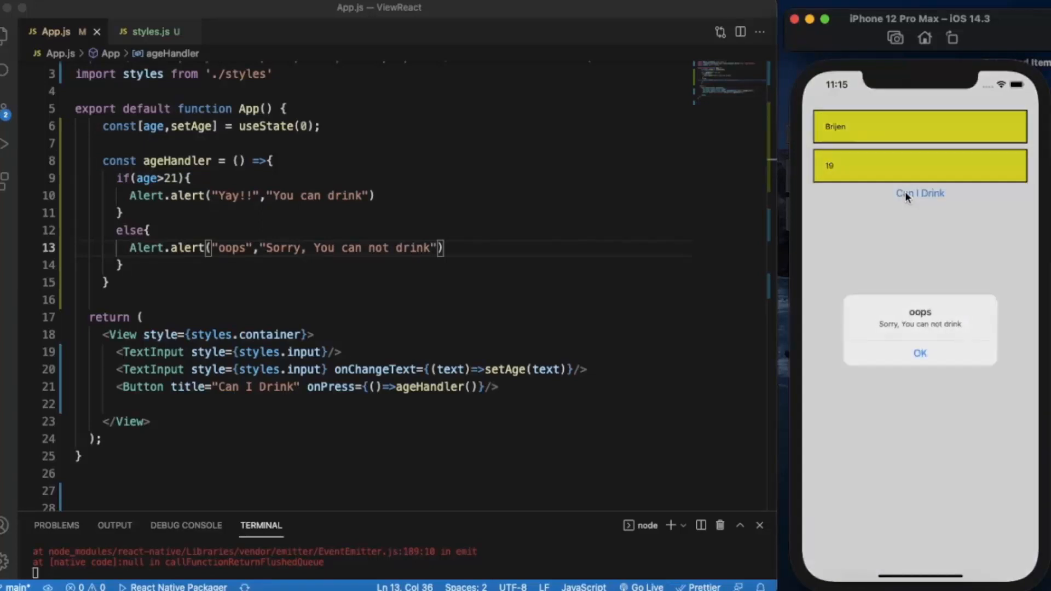